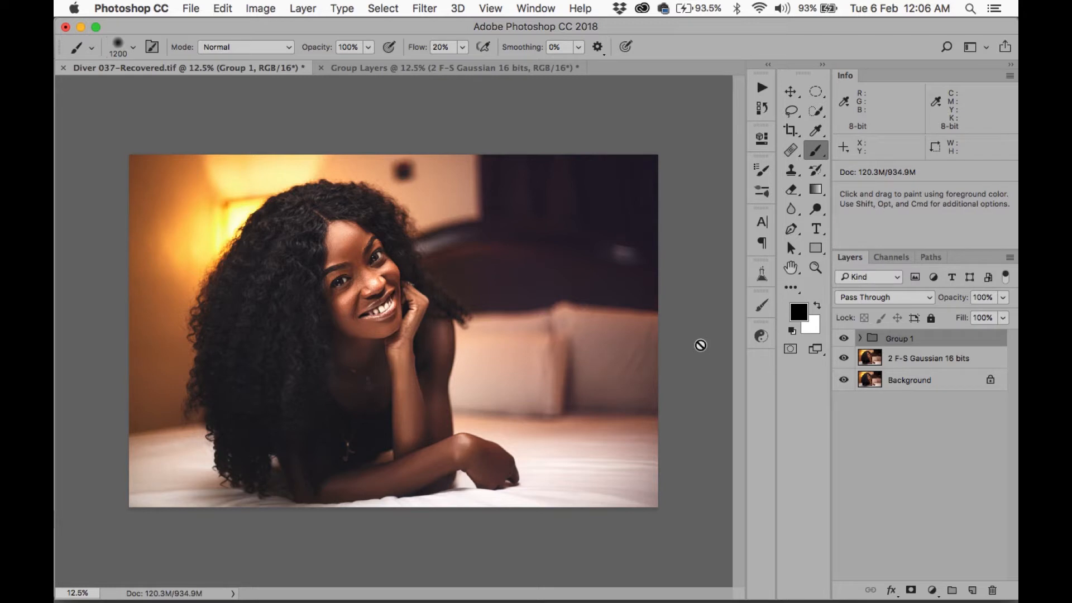
mouse_move(849, 335)
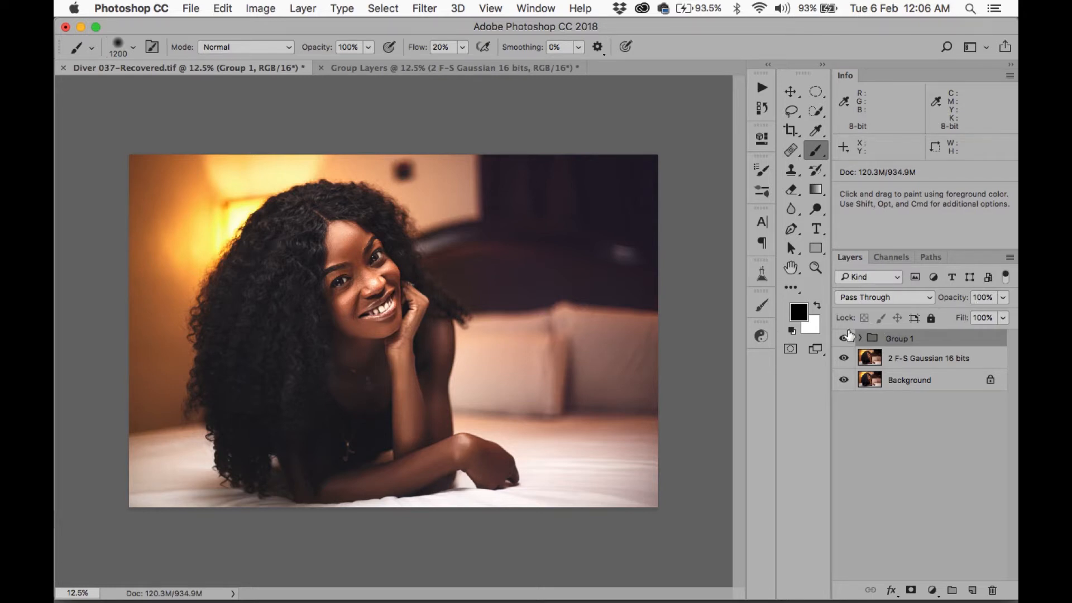
mouse_move(849, 341)
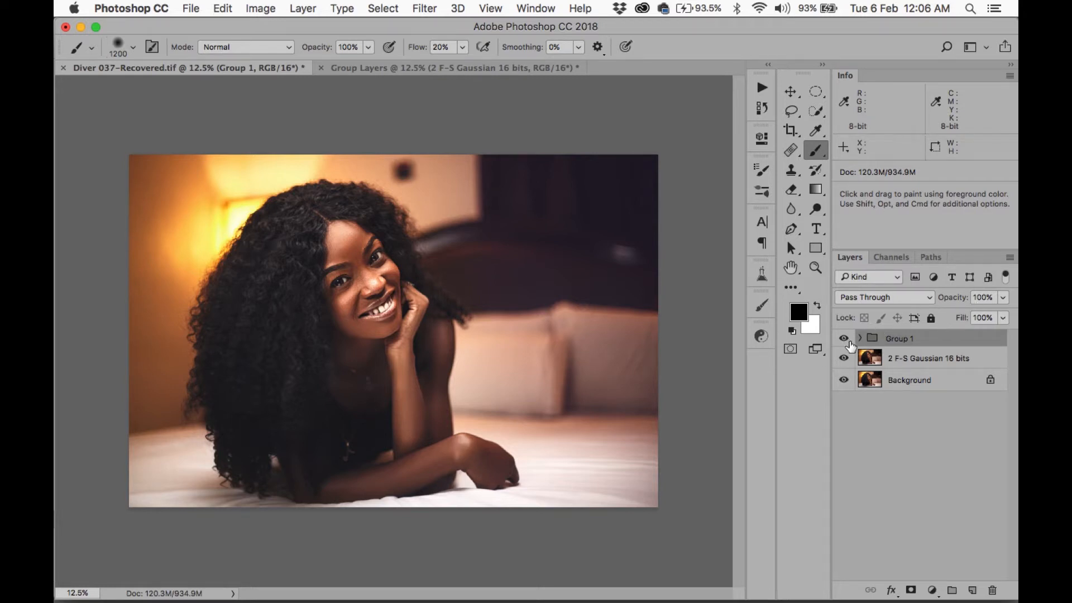
- Toggle Group 1's visibility to compare the original photo with the graded look
left_click(843, 338)
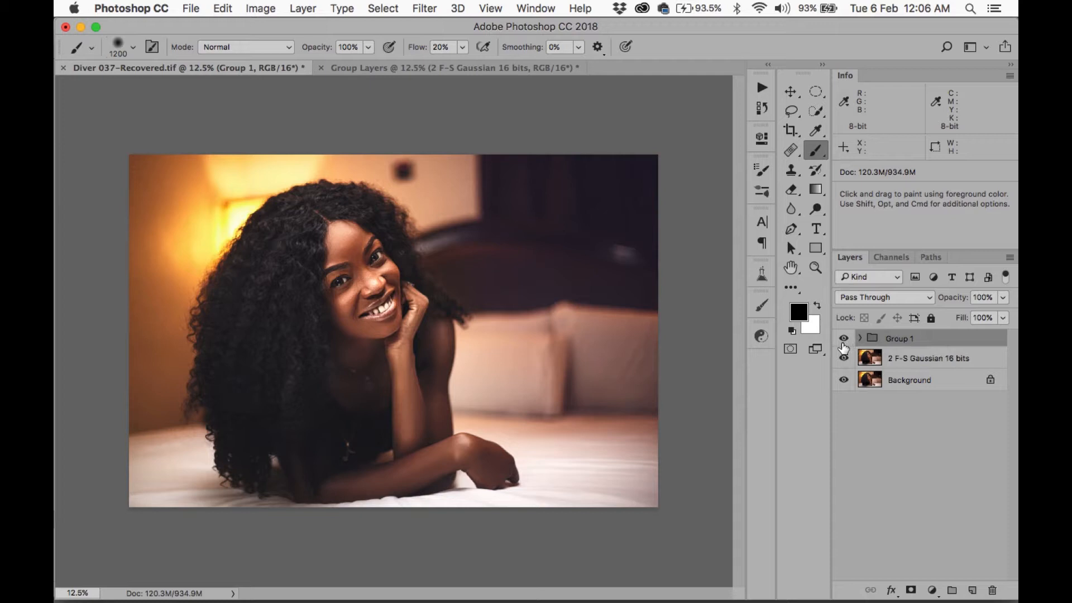
mouse_move(843, 338)
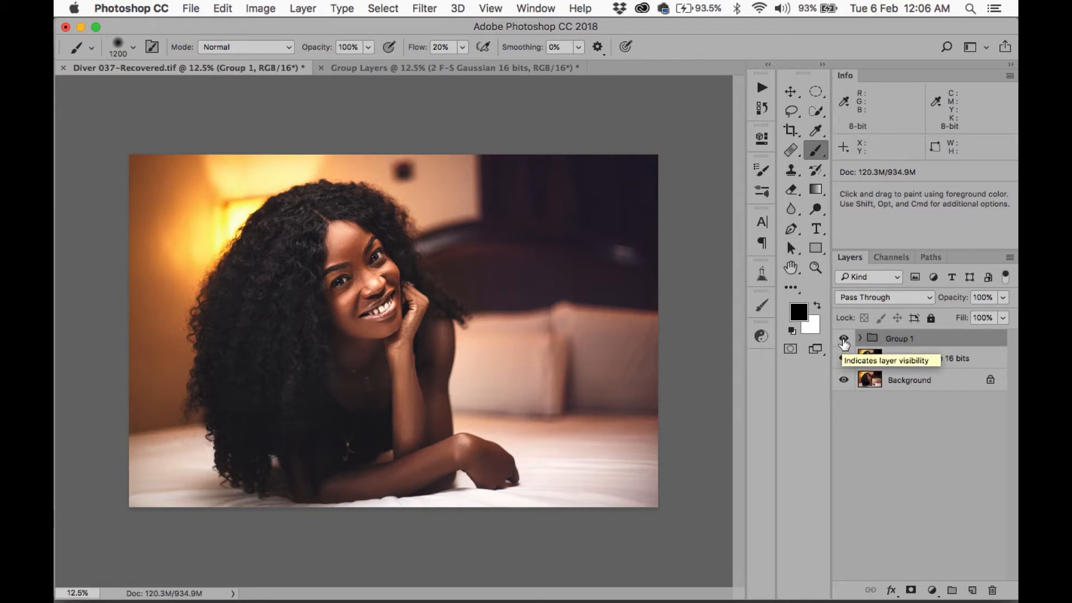
left_click(843, 338)
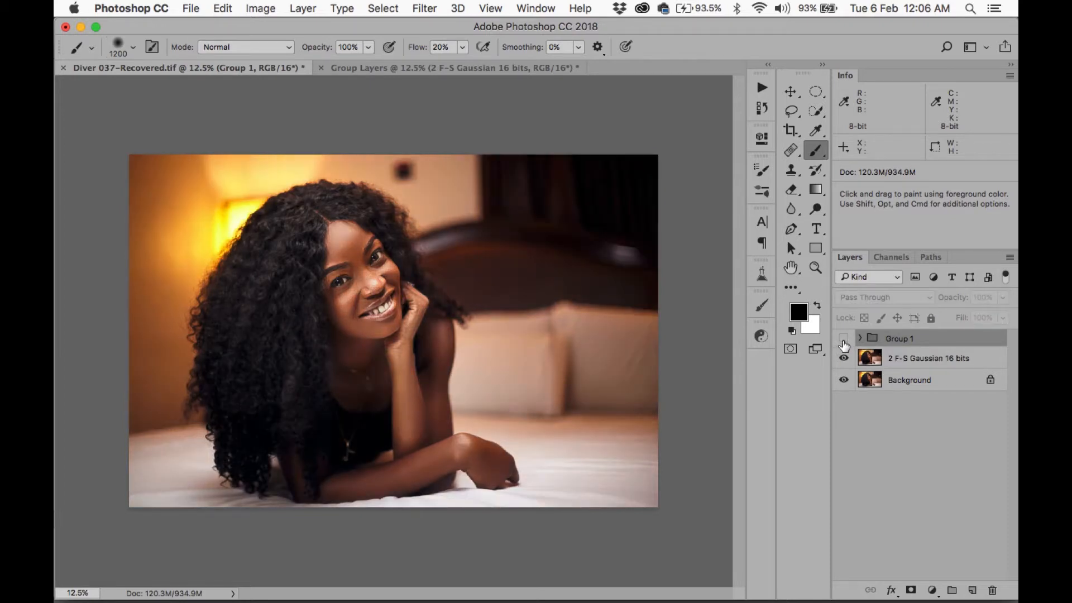
left_click(844, 338)
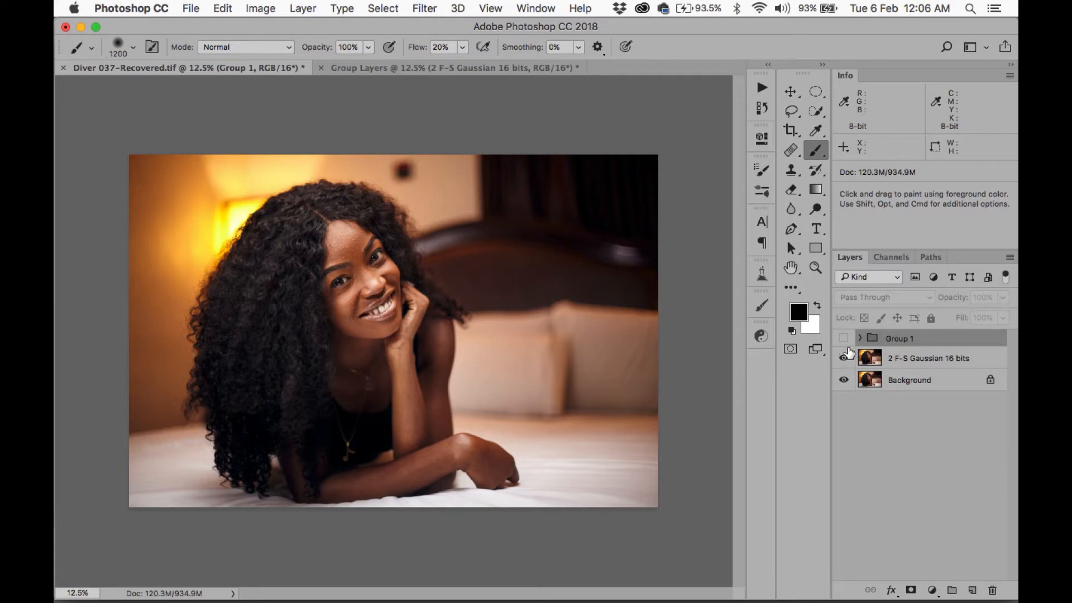
left_click(843, 340)
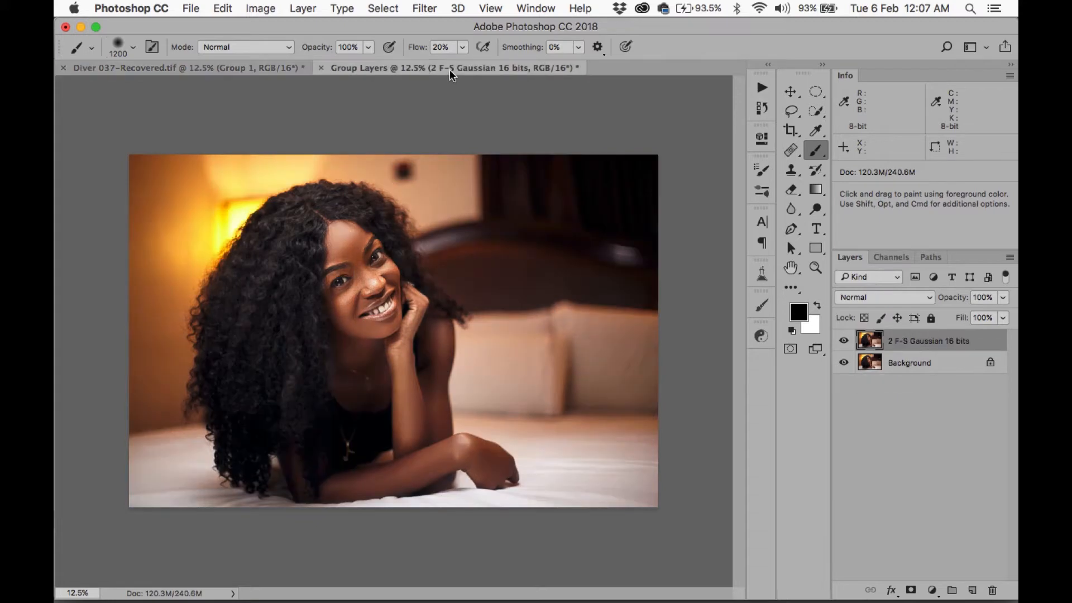
mouse_move(831, 335)
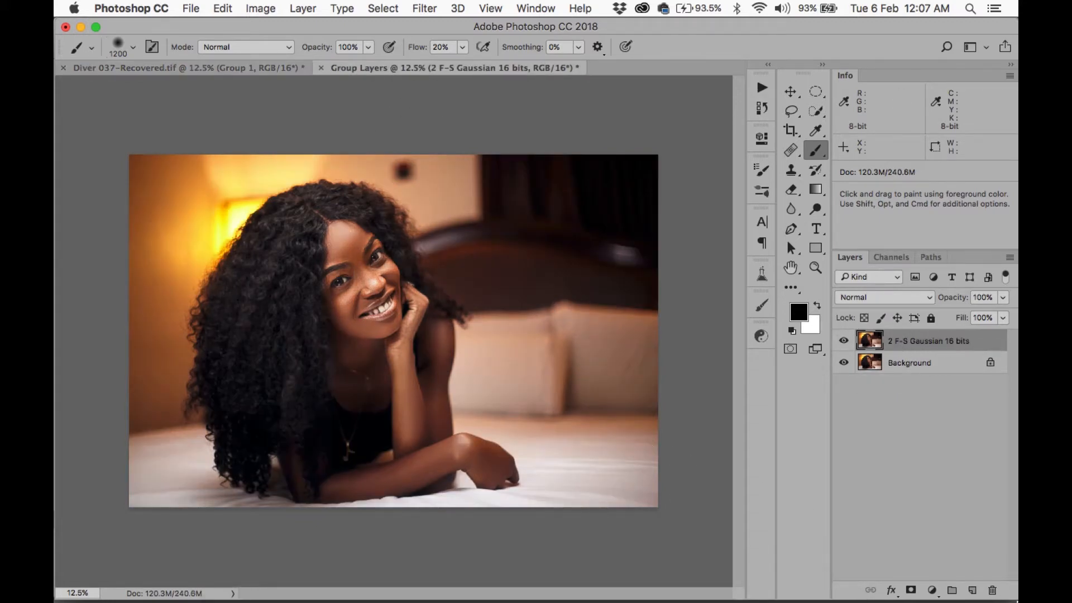
- Add a Curves adjustment and pull the curve down to darken the image
left_click(931, 590)
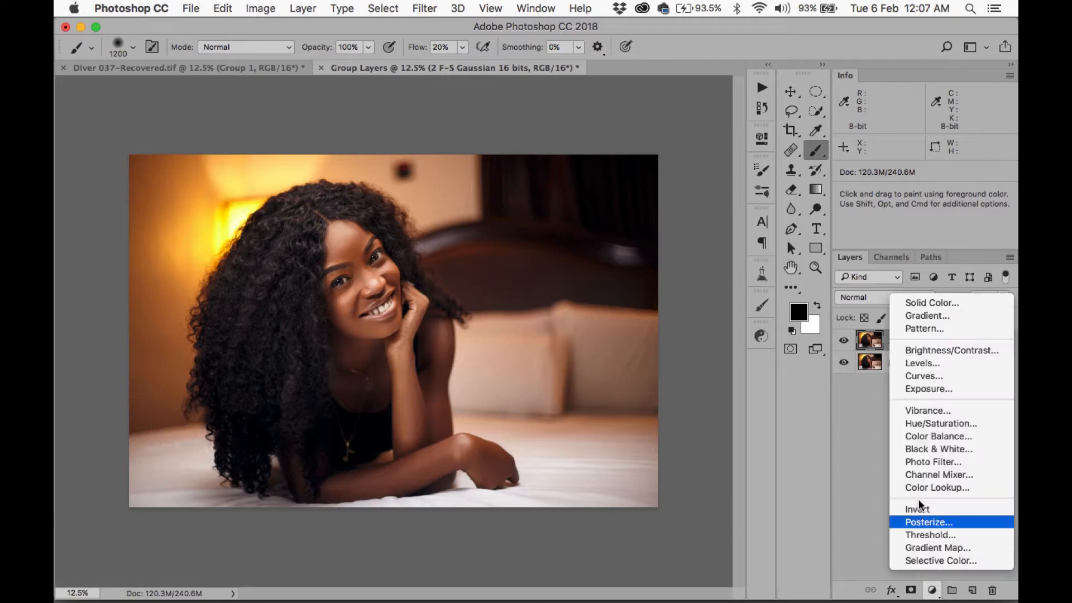
left_click(924, 375)
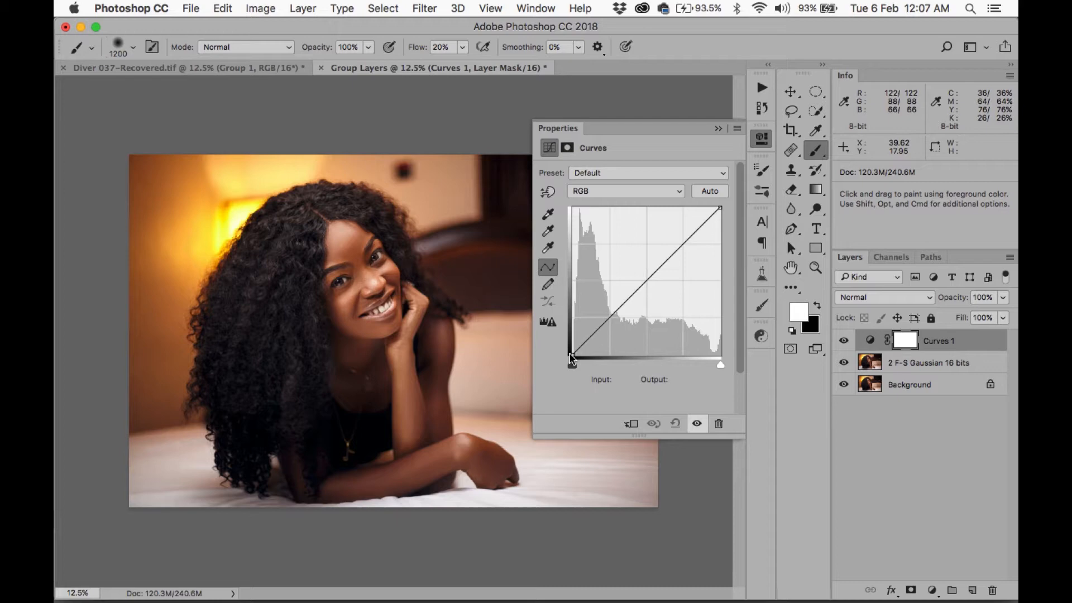
left_click_drag(573, 360, 572, 332)
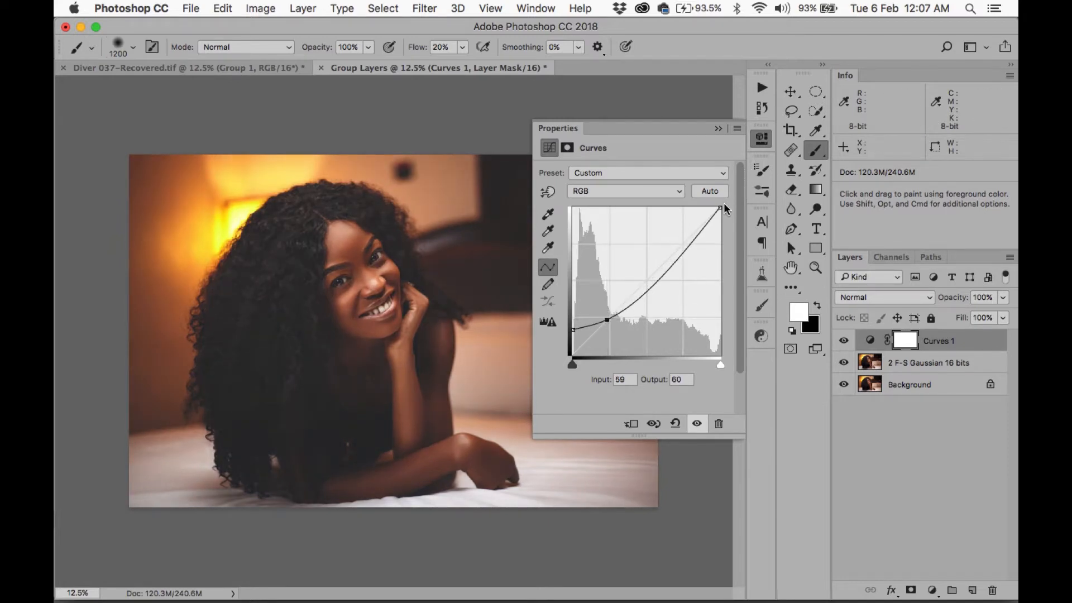
left_click_drag(719, 208, 720, 208)
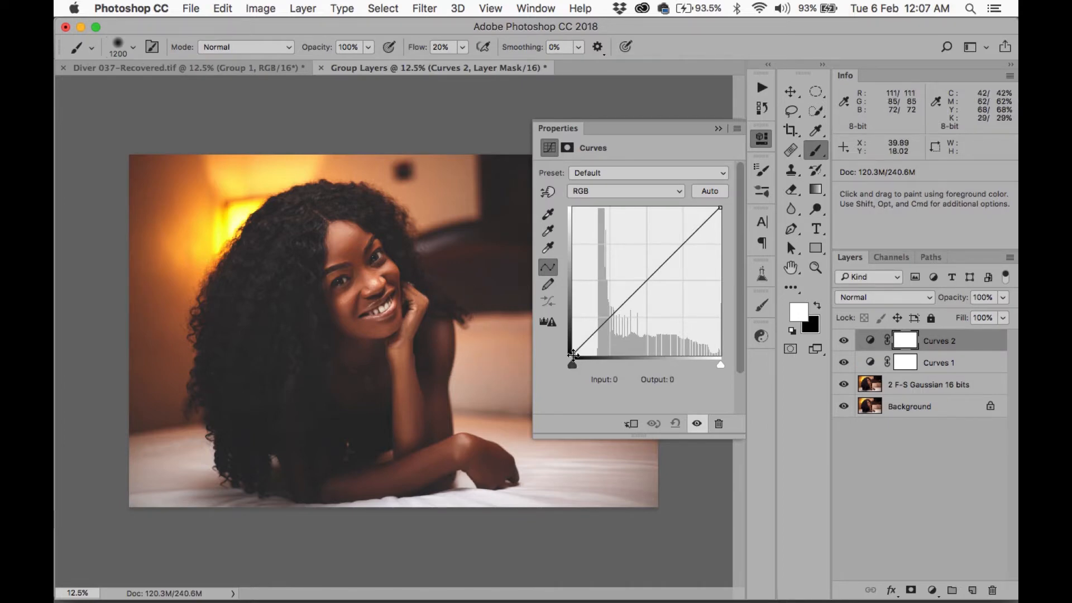
- Move Curves 2's white and black points for brightness and contrast, invert its mask, and paint the face white
left_click_drag(572, 359, 589, 359)
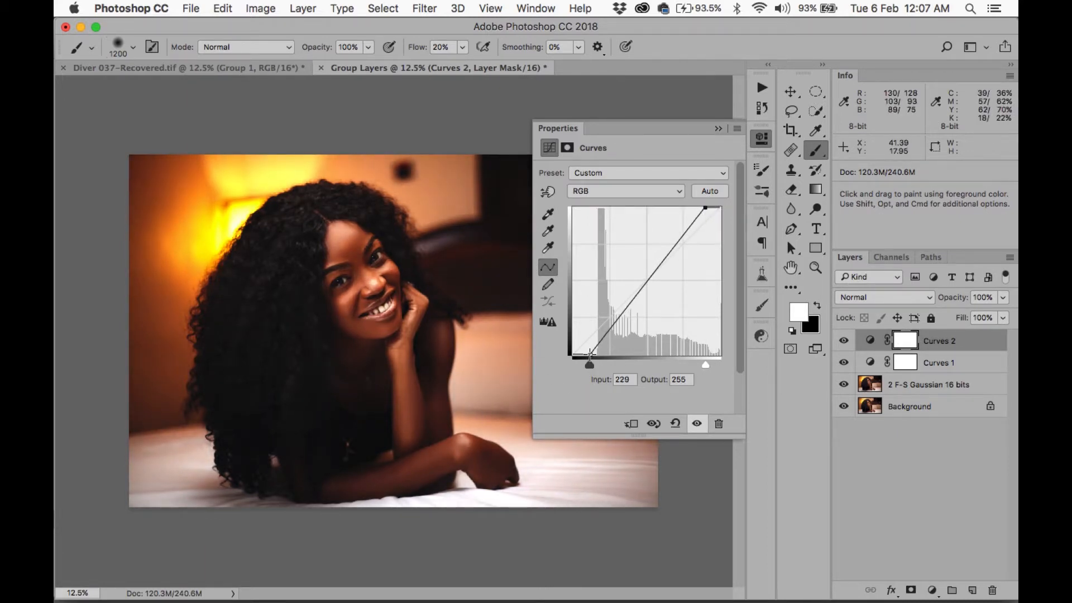
left_click_drag(590, 354, 585, 355)
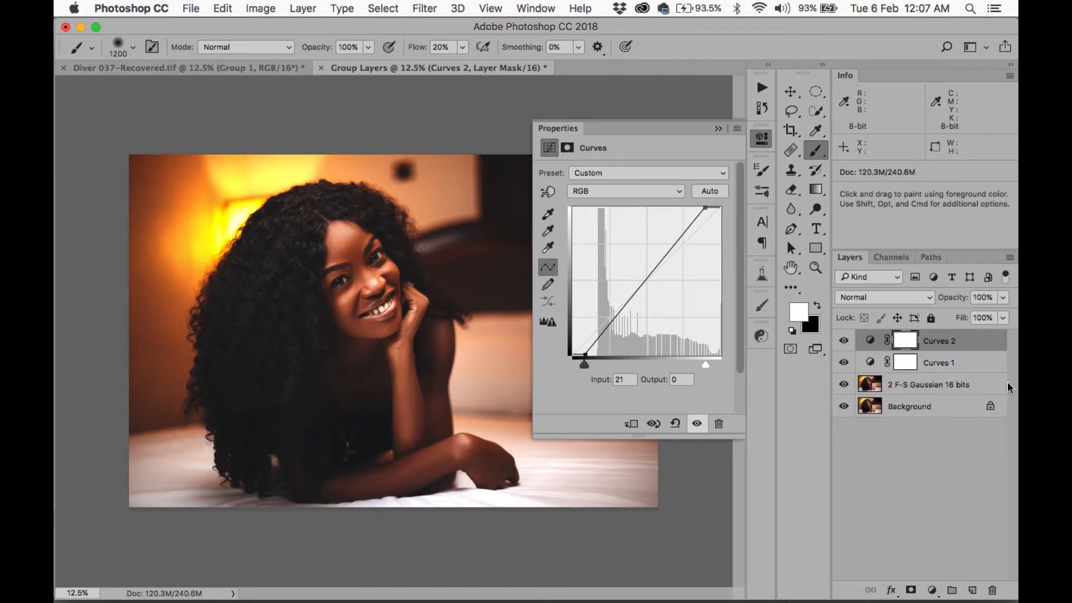
left_click(904, 341)
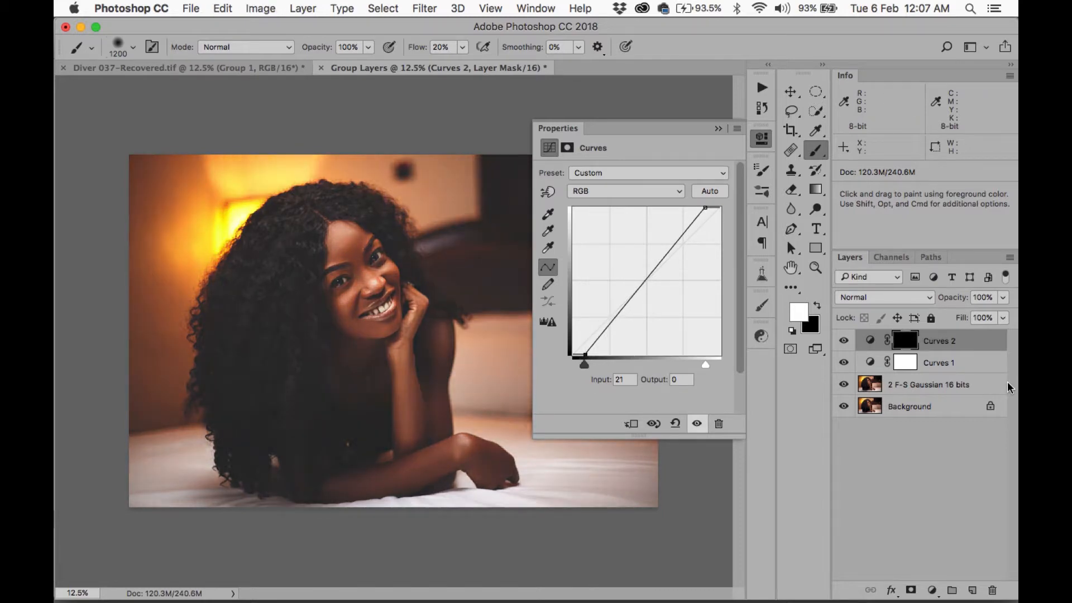
mouse_move(515, 113)
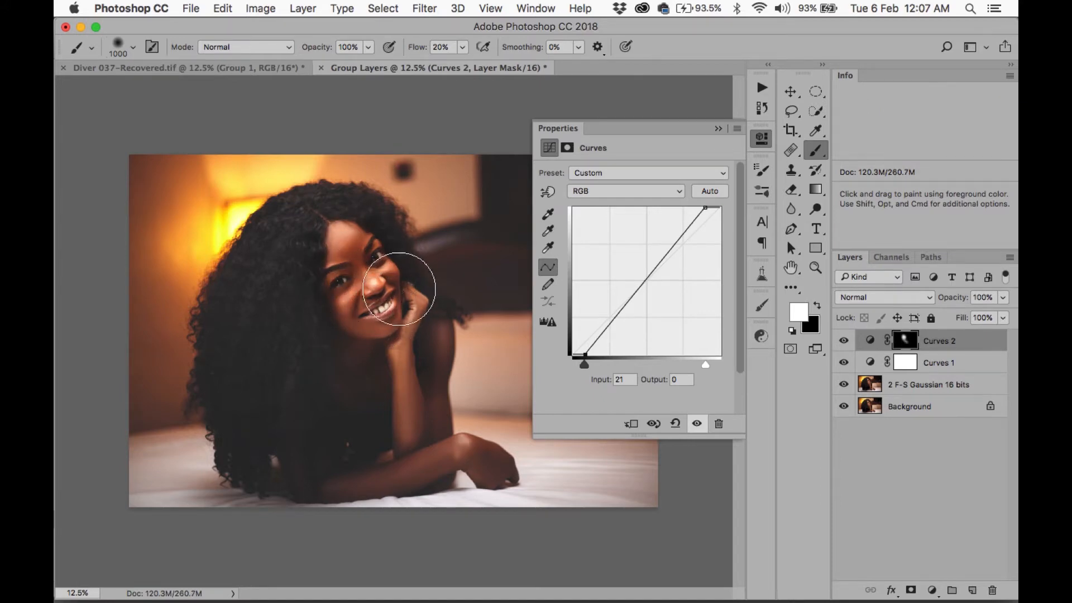
left_click_drag(400, 286, 407, 435)
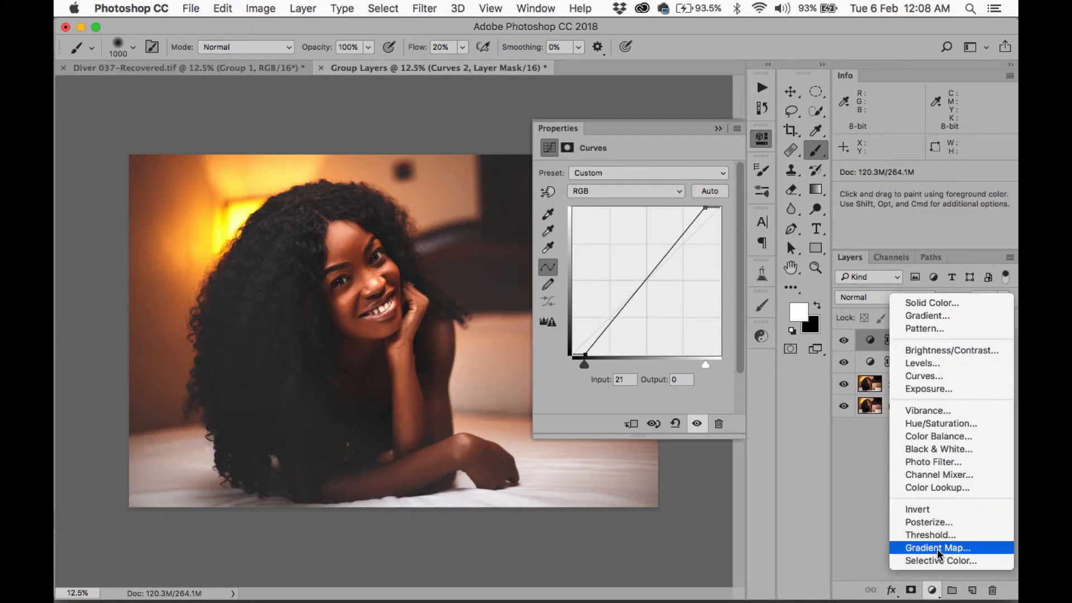
- Add a Gradient Map adjustment and set its blend mode to Luminosity
left_click(937, 548)
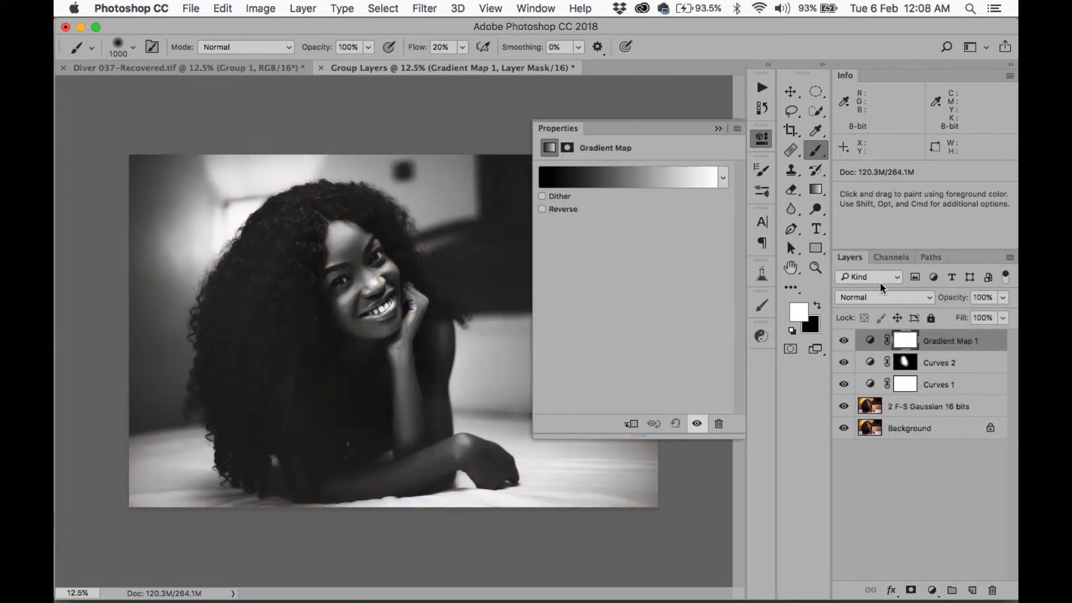
left_click(883, 297)
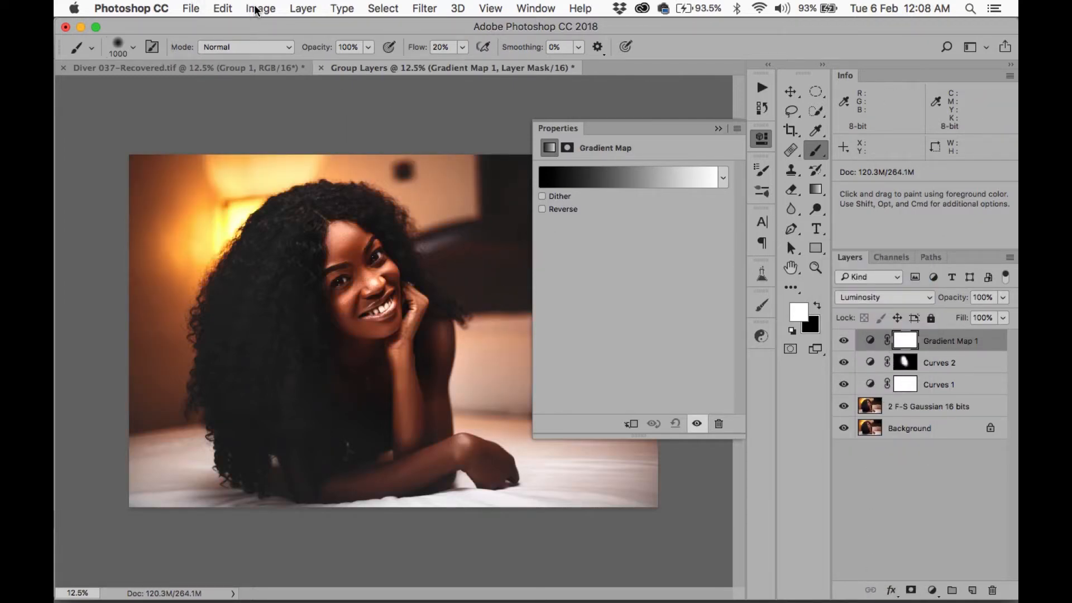
- Apply the merged image to the Gradient Map's mask using Multiply, with layer opacity at 30%
left_click(260, 9)
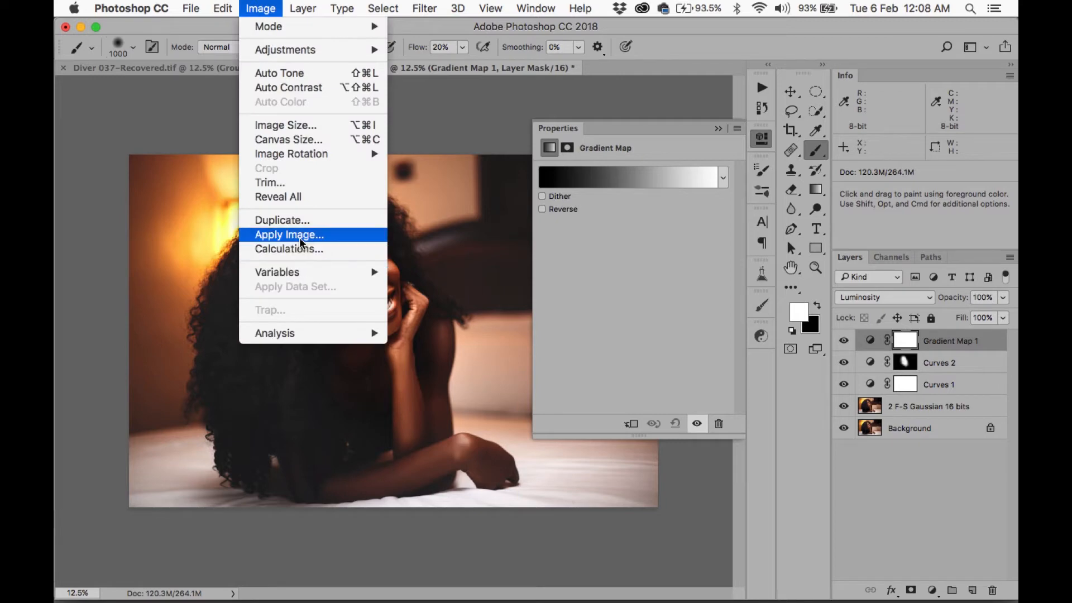
left_click(289, 235)
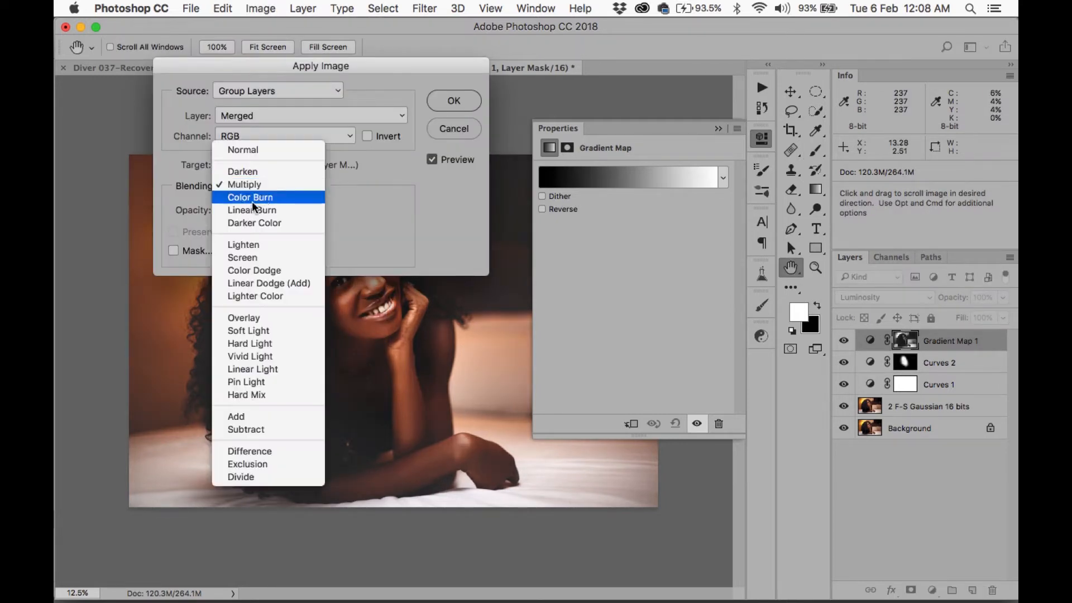
mouse_move(277, 270)
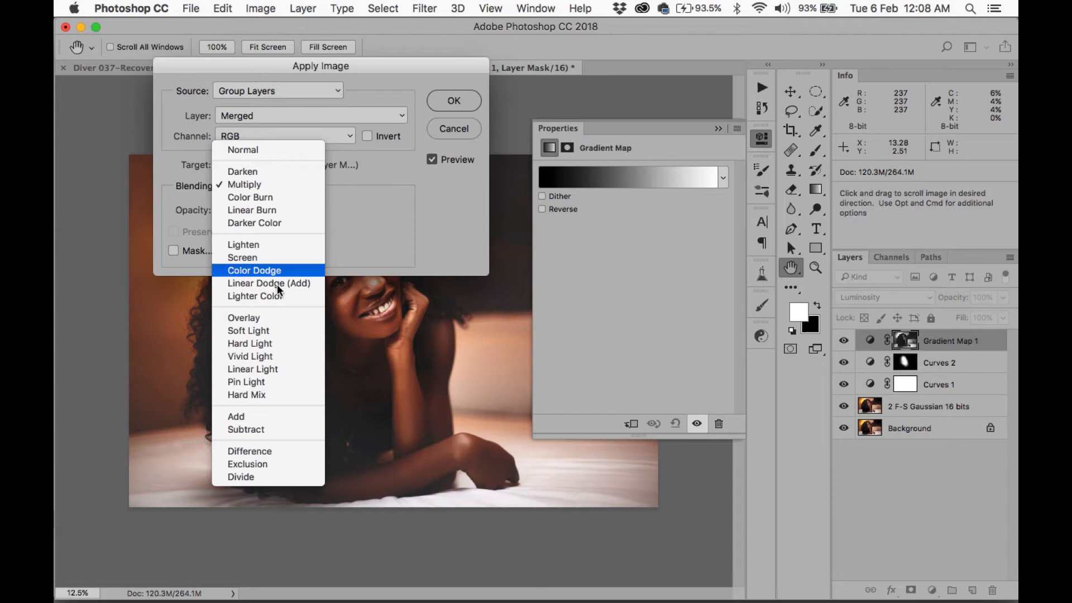
left_click(244, 185)
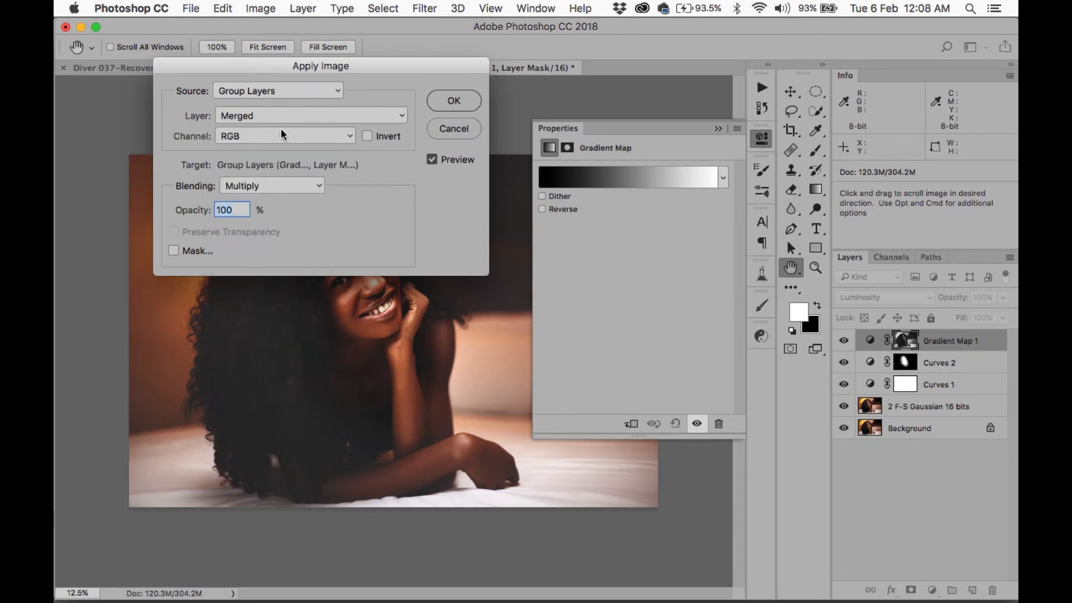
left_click(284, 135)
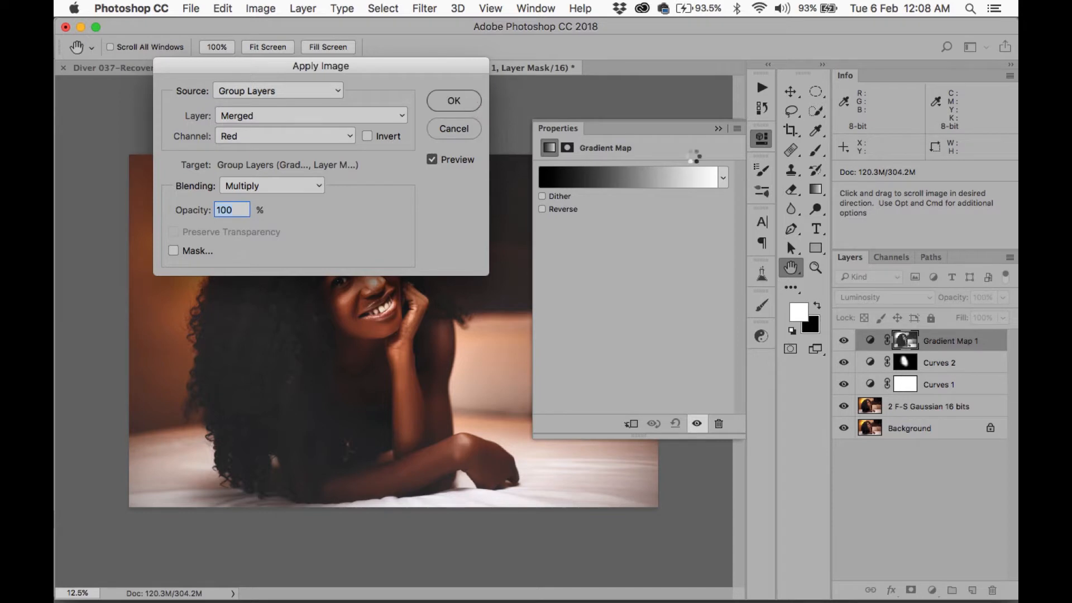
left_click(453, 128)
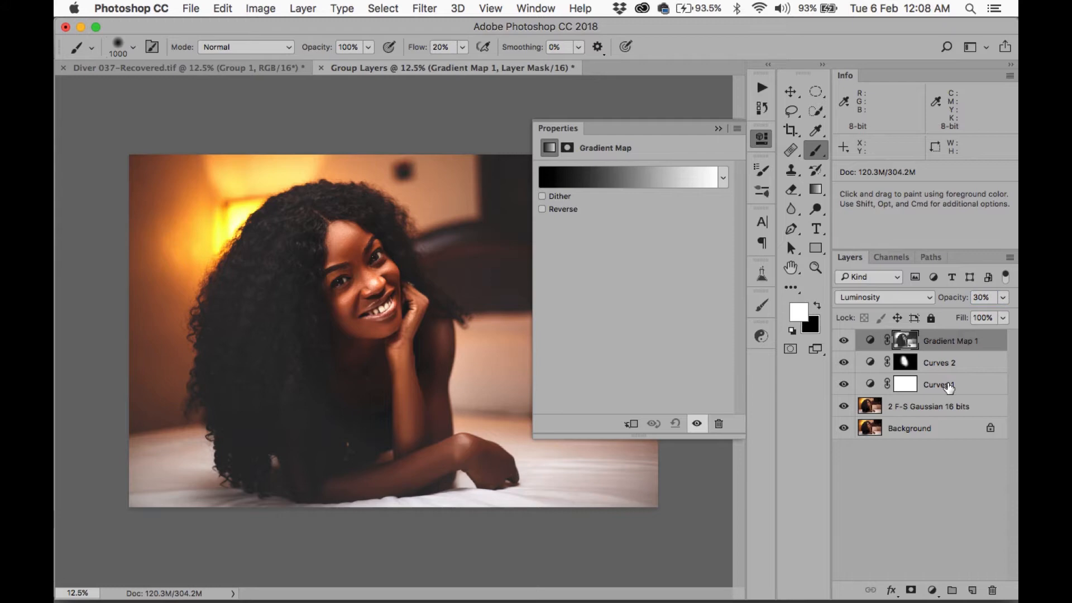
- Lower the Curves 1 adjustment's opacity to about 50%
left_click(940, 384)
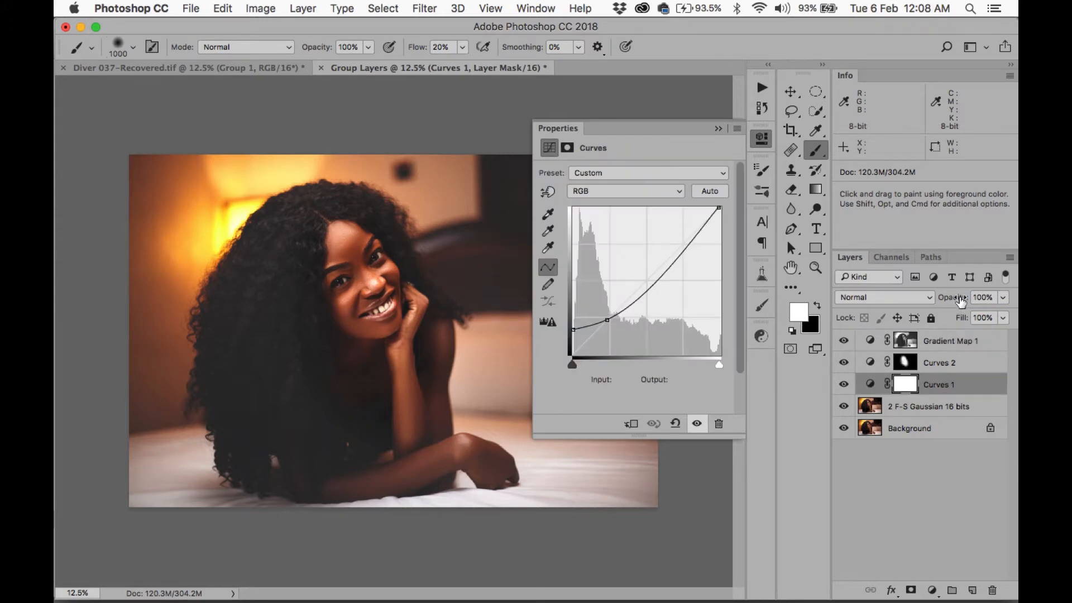
type("50")
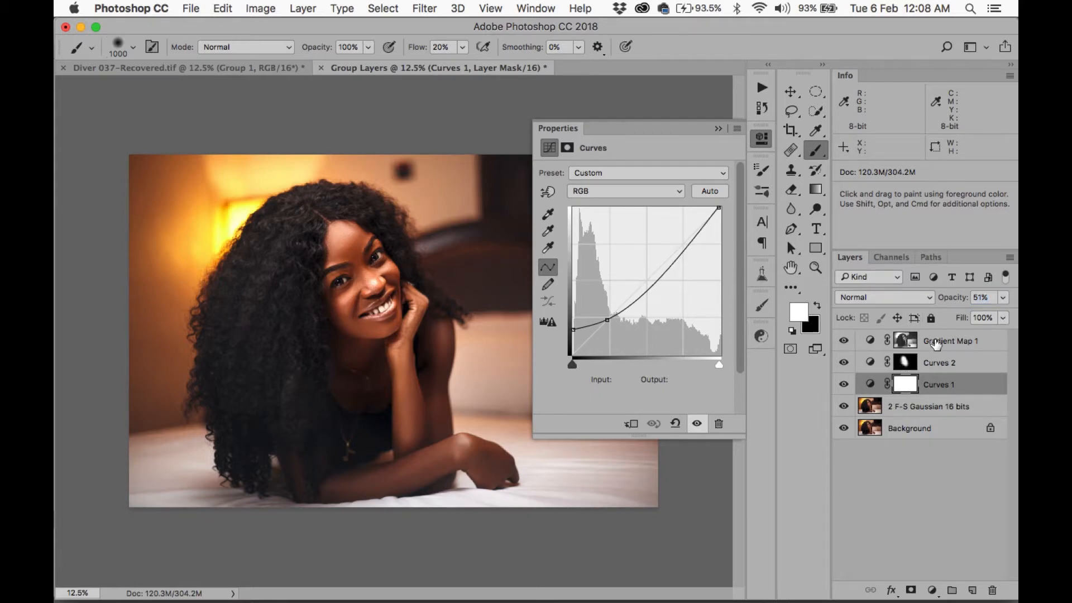
left_click(931, 589)
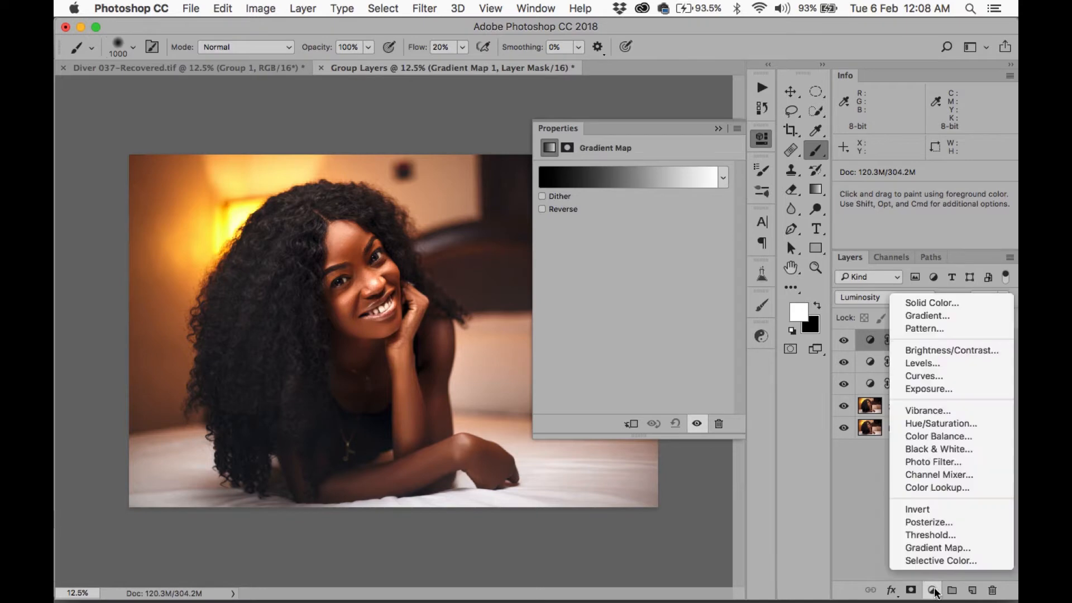
- Add a Brightness/Contrast adjustment with brightness raised to 10
left_click(950, 350)
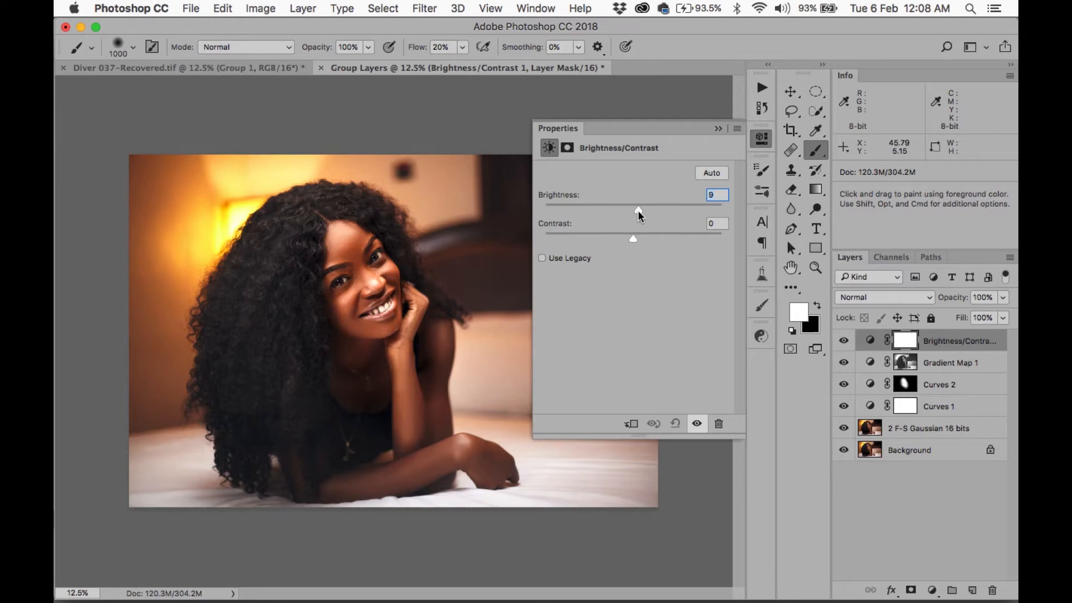
left_click_drag(635, 210, 639, 210)
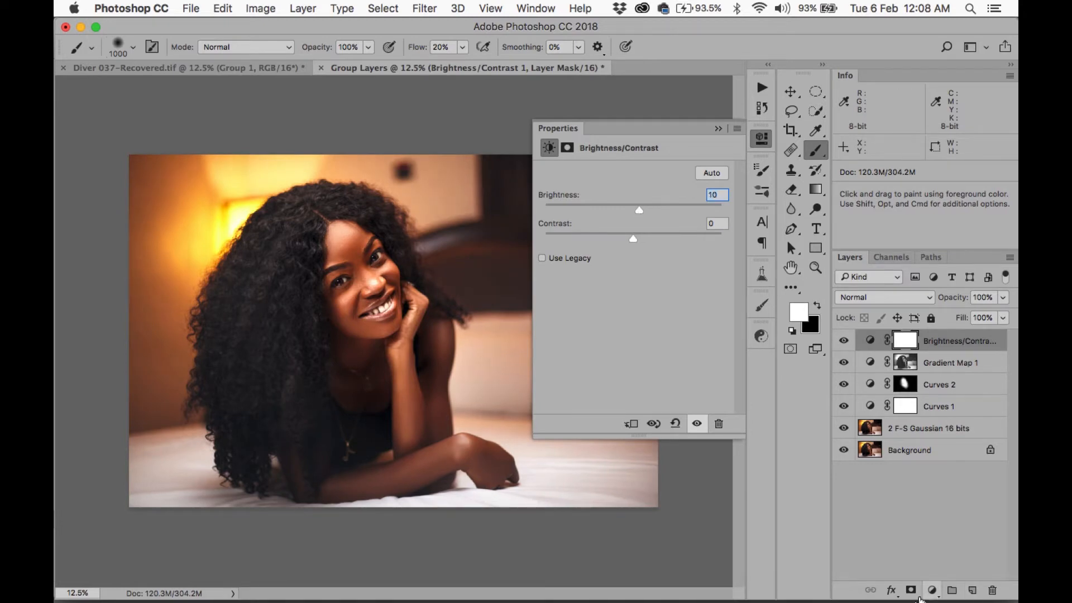
left_click(932, 590)
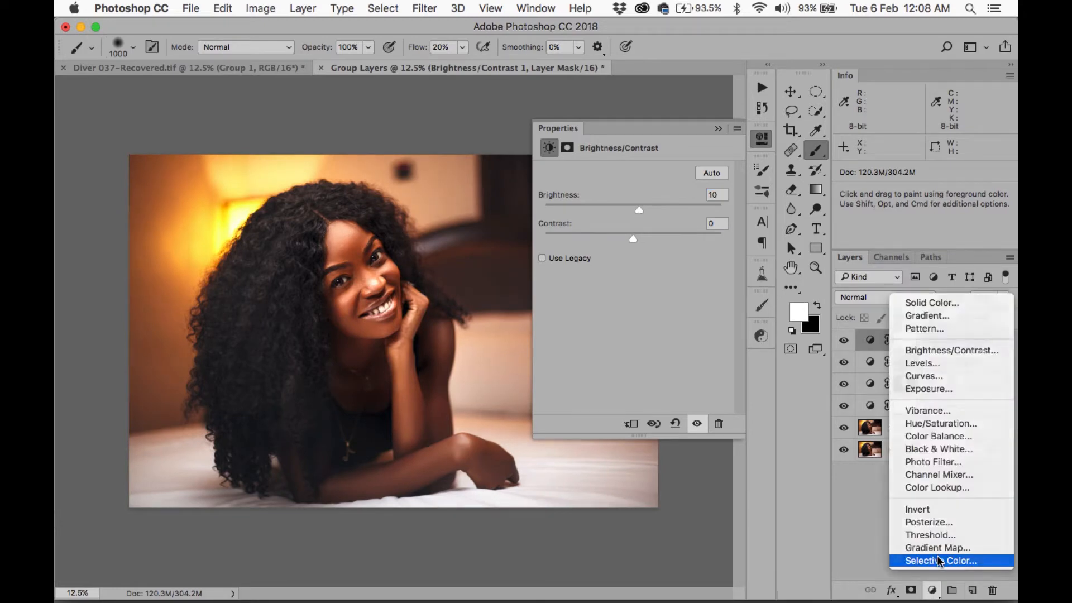
- Add a Selective Color adjustment tinting Blacks with Cyan 5, Magenta 7, Yellow 5
left_click(939, 561)
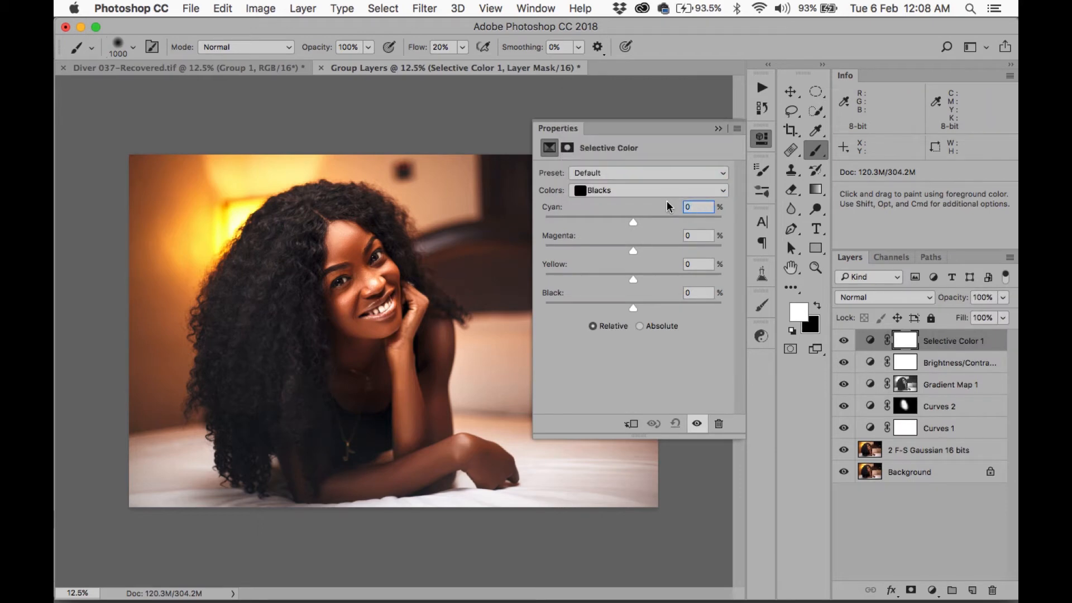
type("5")
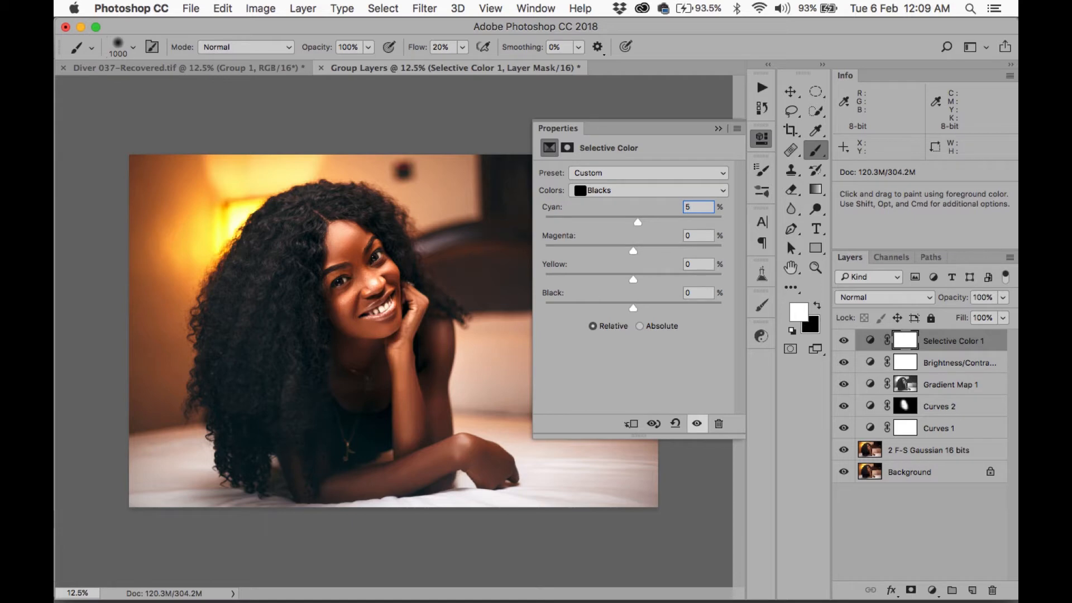
left_click(697, 235)
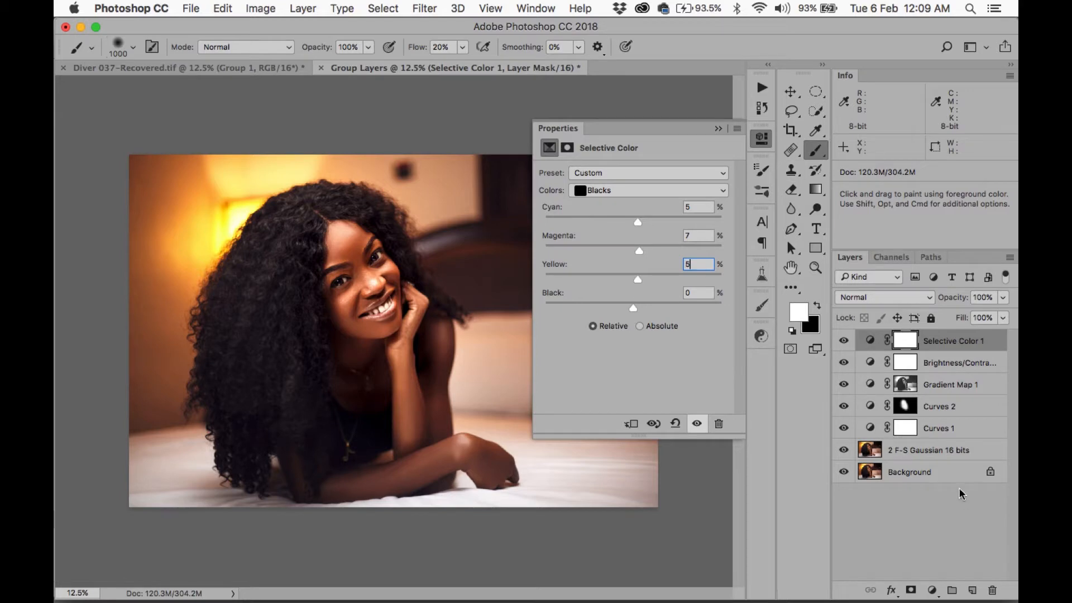
left_click(932, 590)
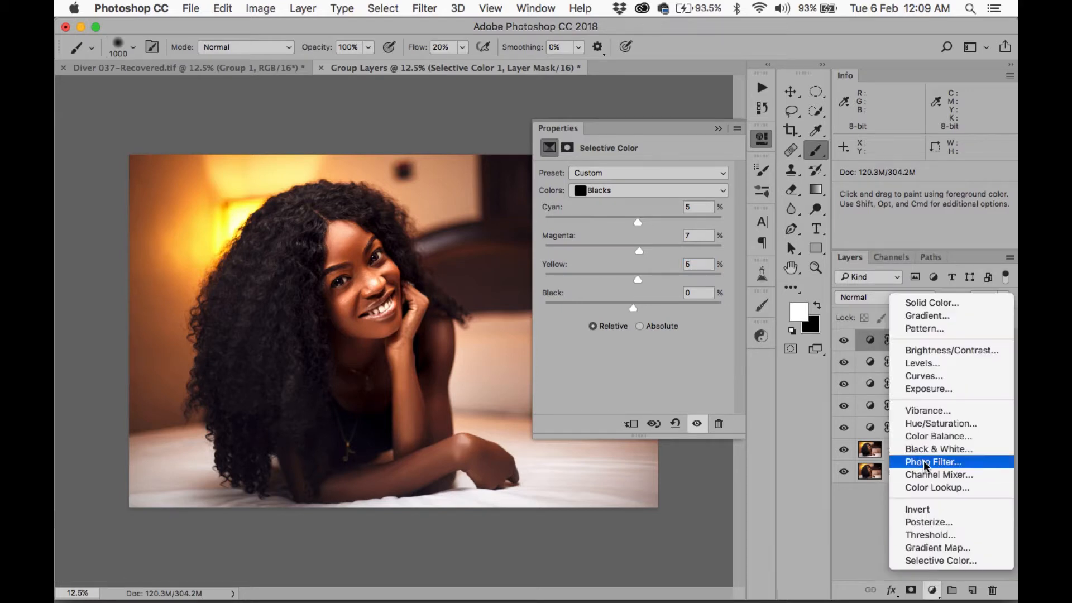
- Add a Color Balance adjustment with shadows set to -6, -2, -4
left_click(938, 435)
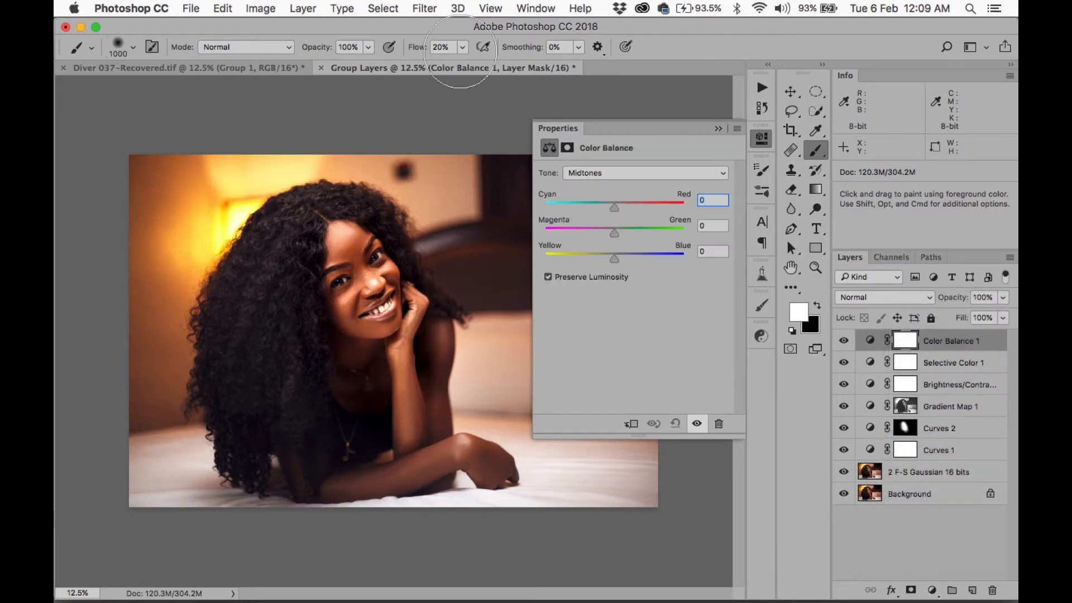
left_click(643, 172)
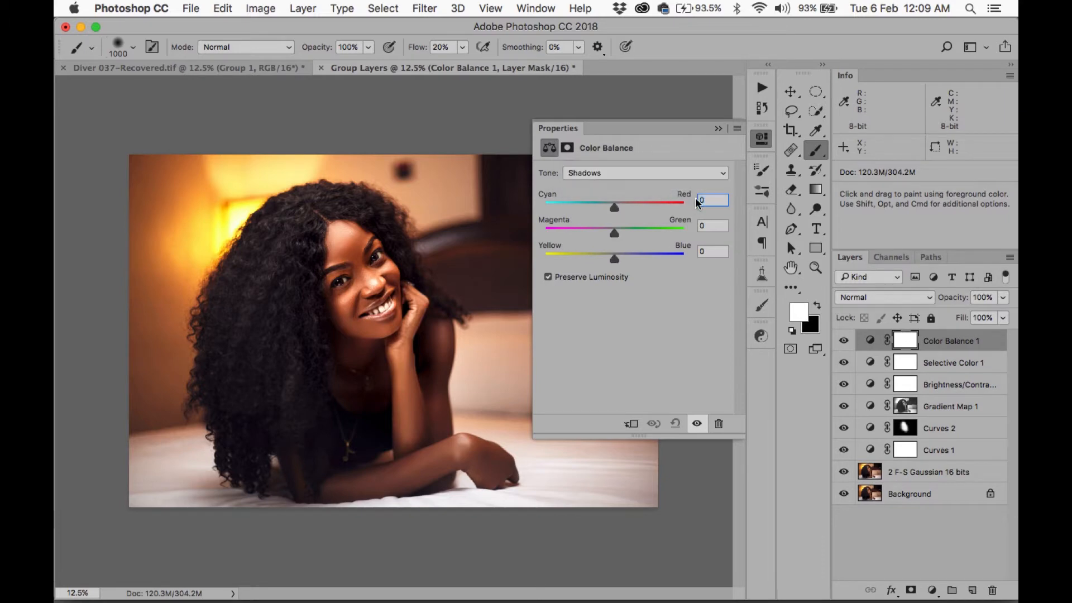
left_click(711, 200)
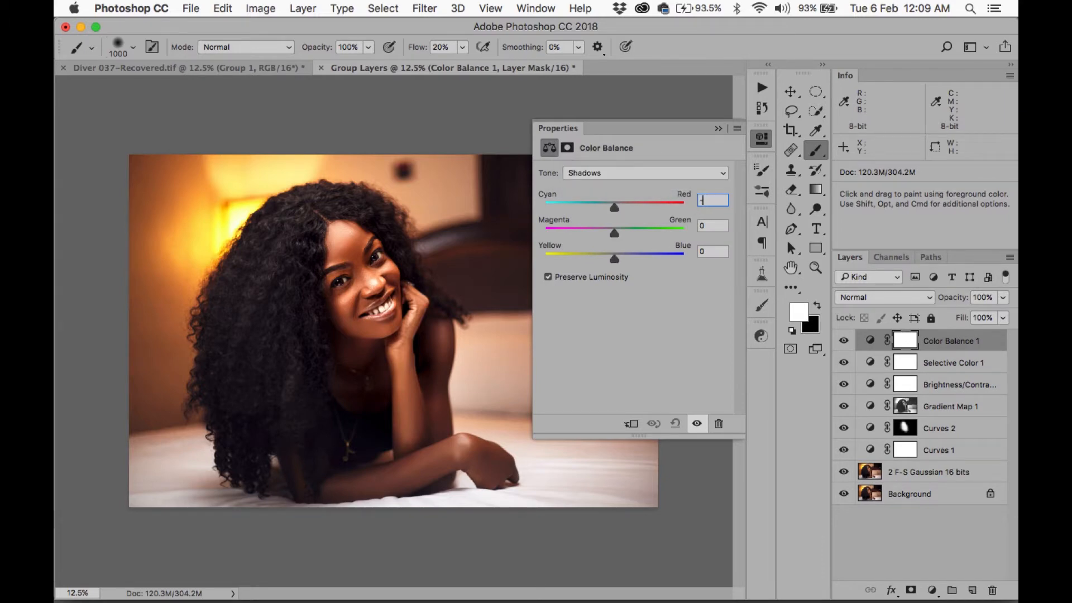
type("-6")
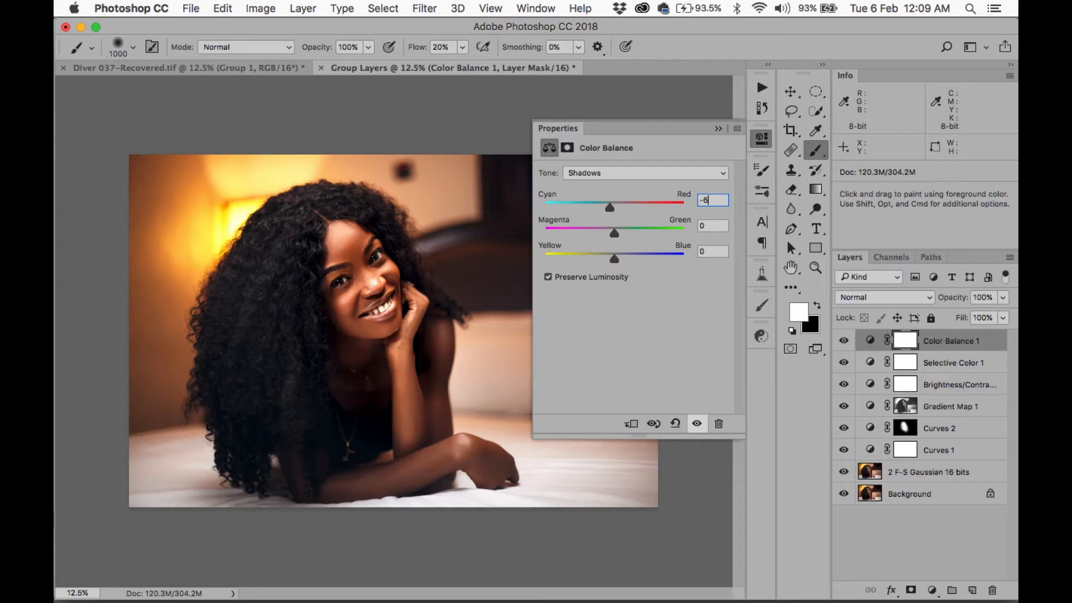
left_click(711, 225)
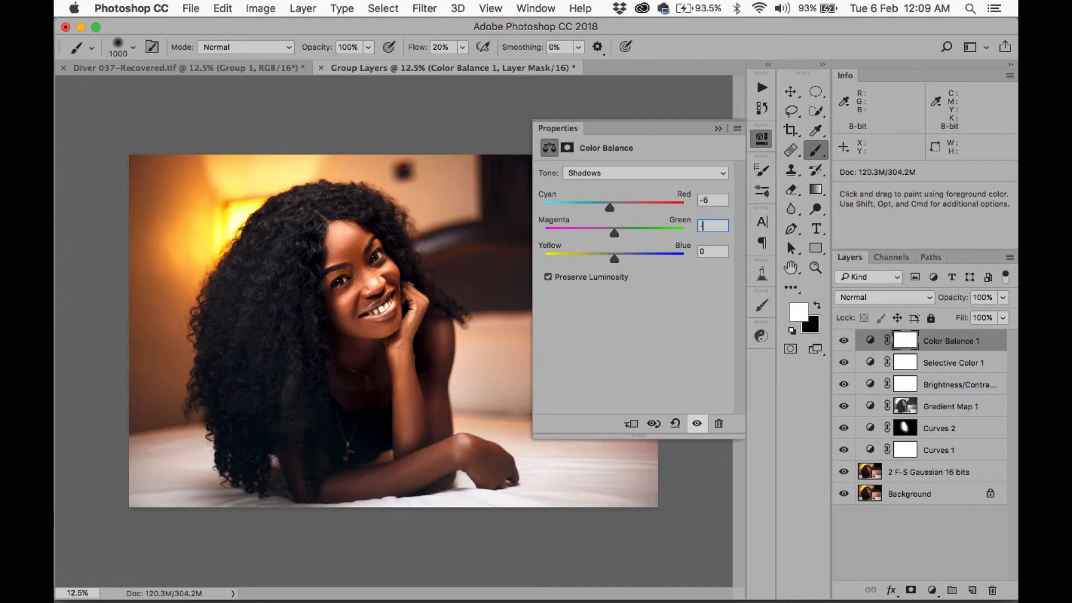
type("-2")
left_click(712, 251)
type("-6")
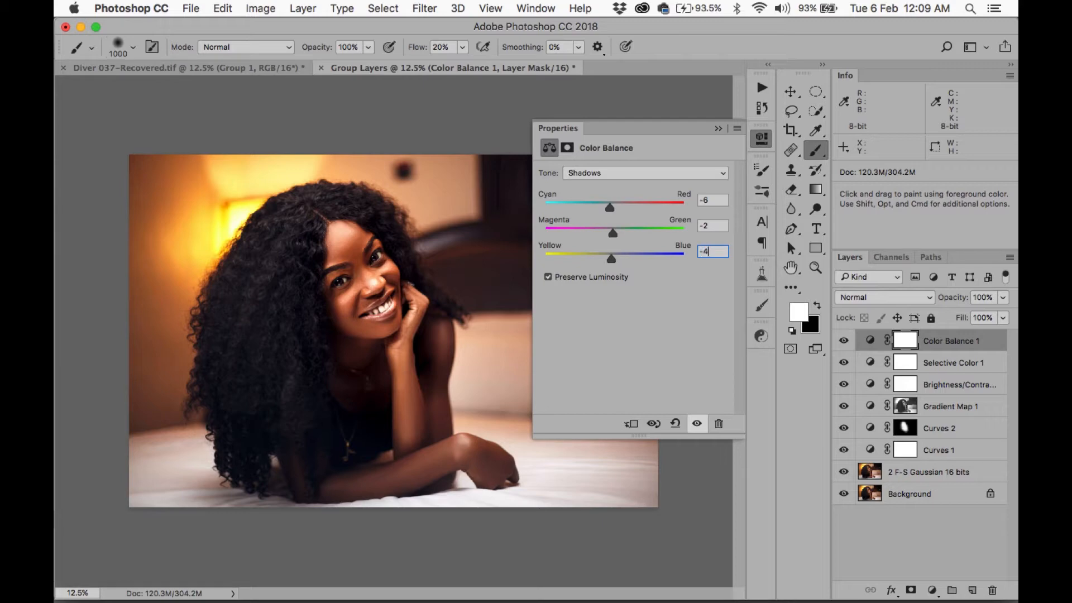
- Set the Color Balance highlights to +2, -1, -2
left_click(642, 173)
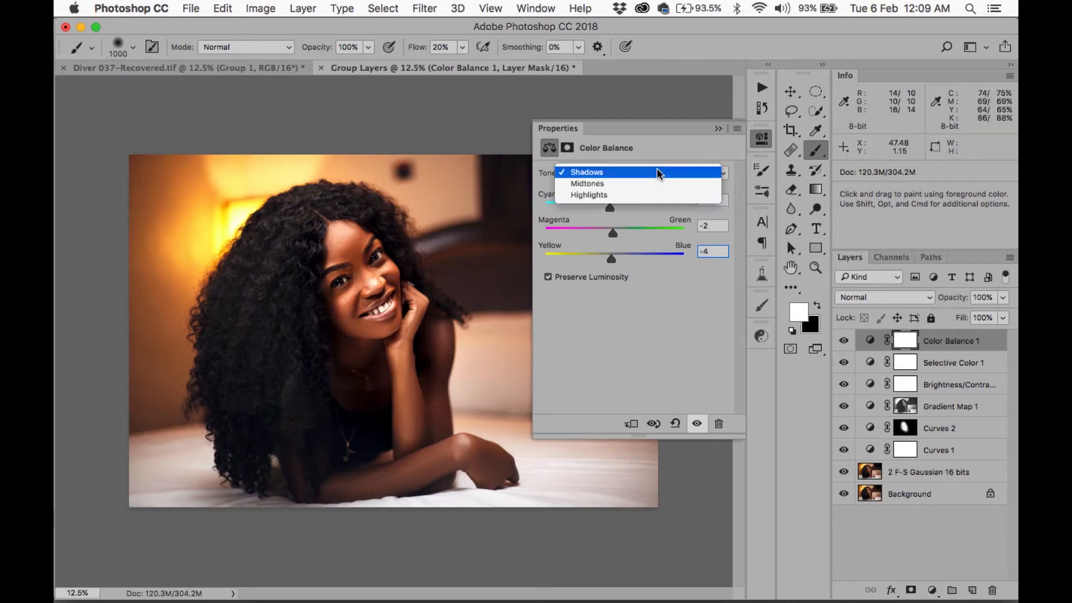
left_click(588, 194)
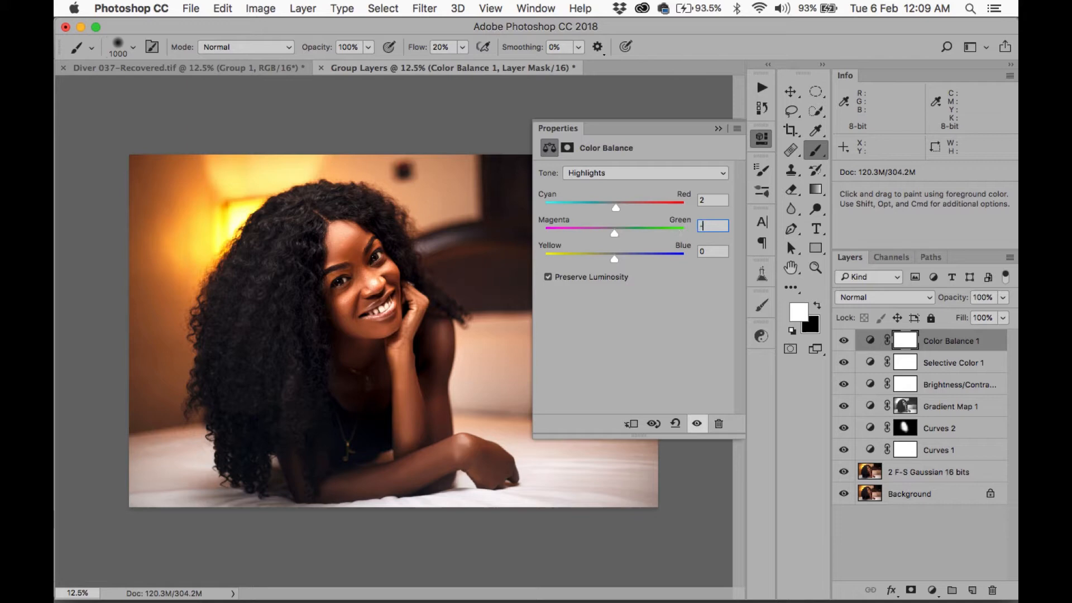
type("-2")
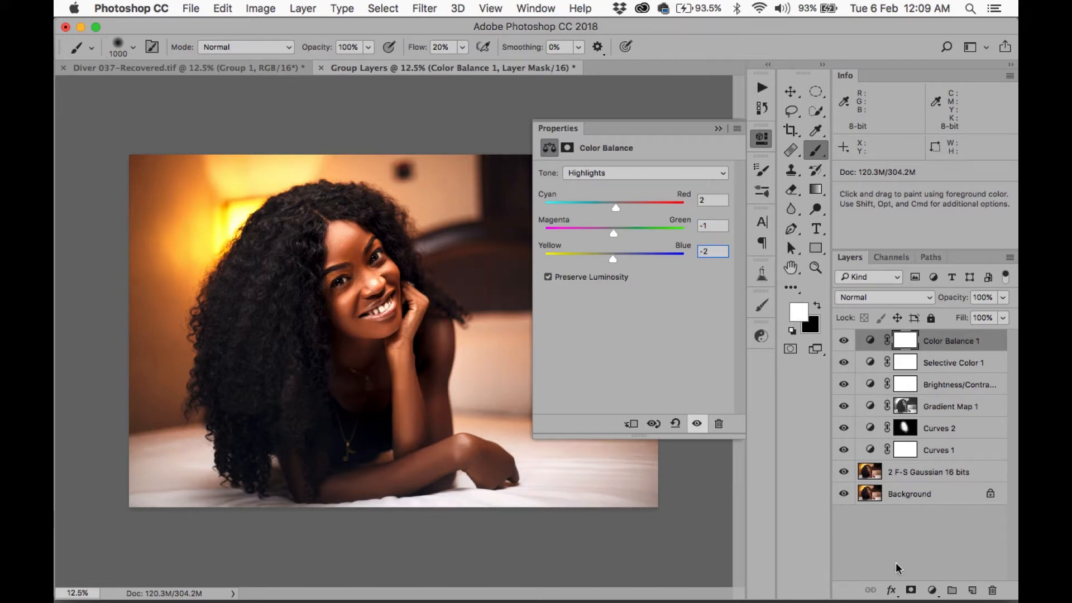
left_click(931, 590)
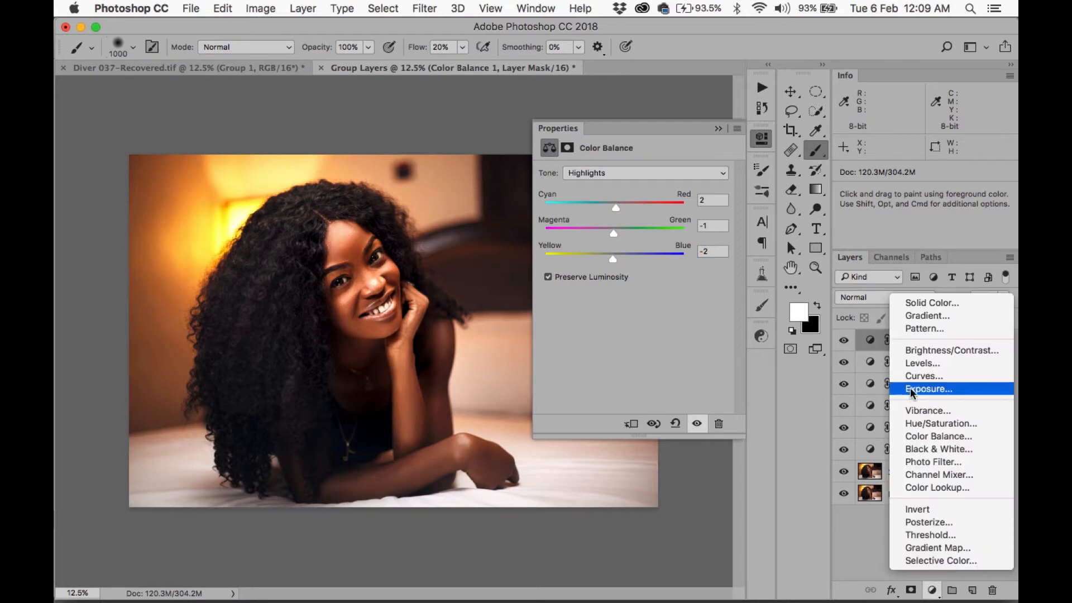
mouse_move(940, 423)
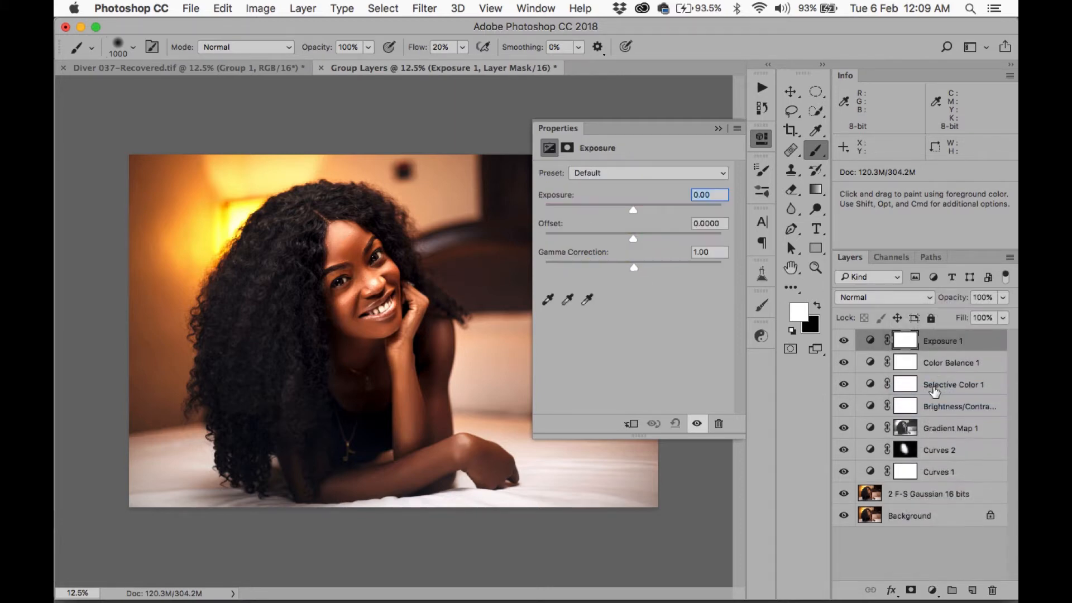
- Set the Exposure adjustment's offset to +0.0212 and gamma correction to 0.92
left_click_drag(633, 238, 636, 239)
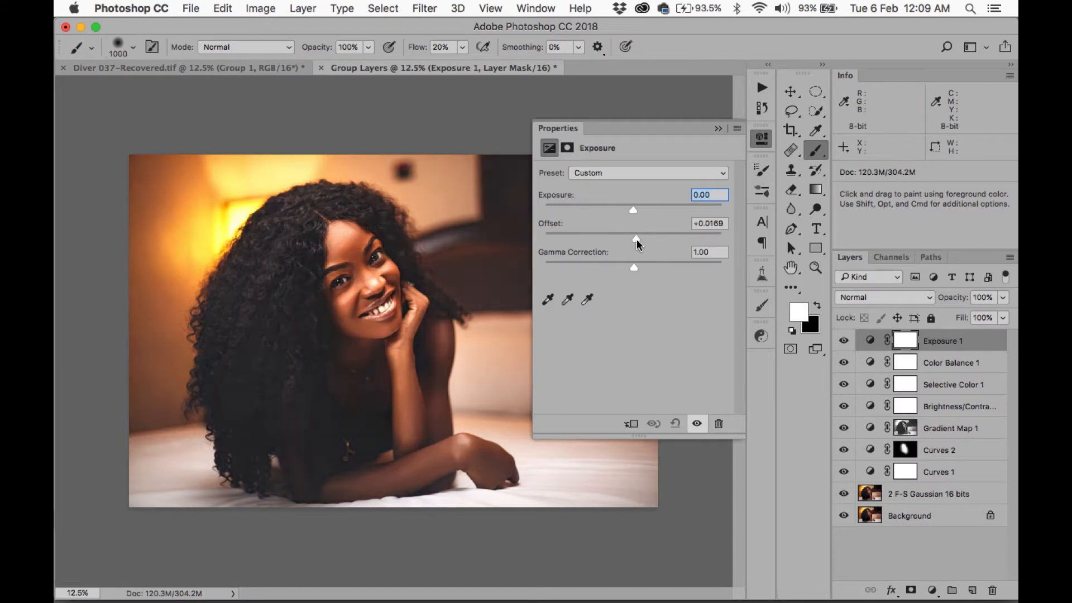
left_click_drag(632, 238, 636, 238)
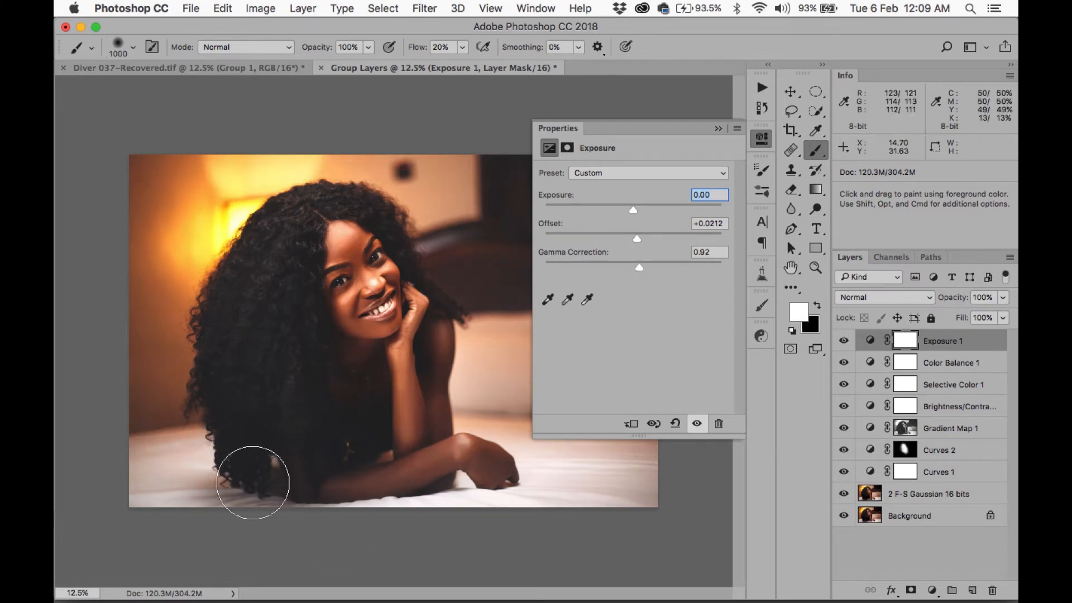
mouse_move(342, 427)
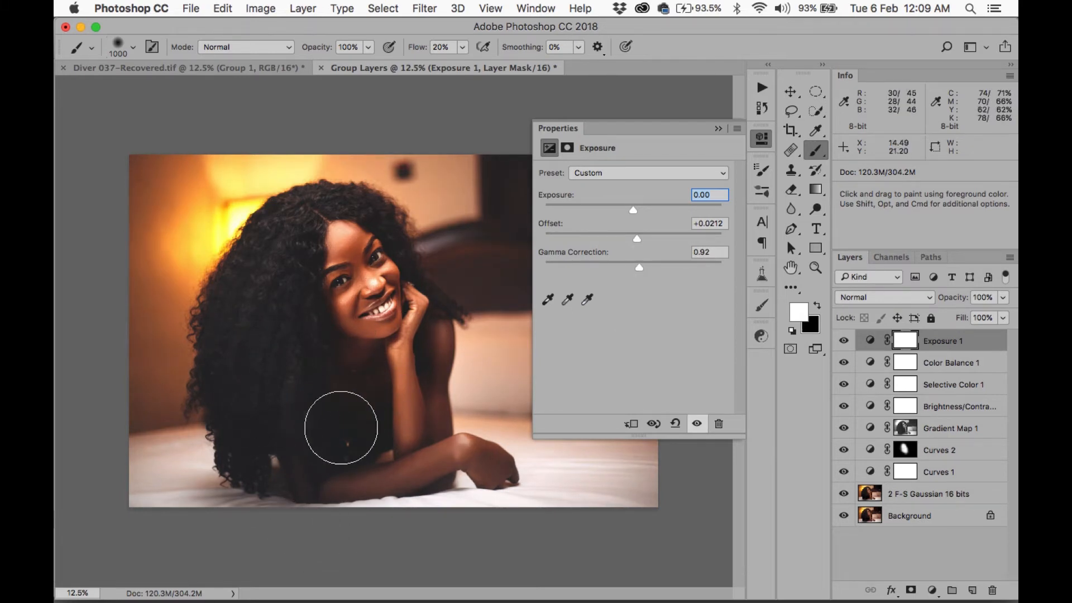
mouse_move(926, 600)
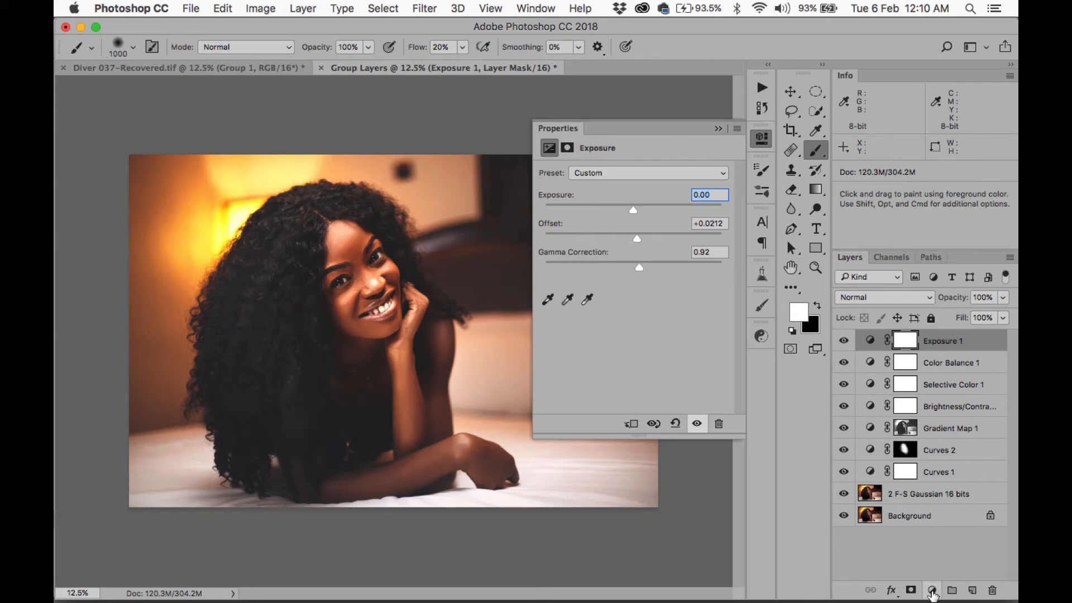
- Add a Hue/Saturation adjustment and drag saturation down to -10
left_click(929, 590)
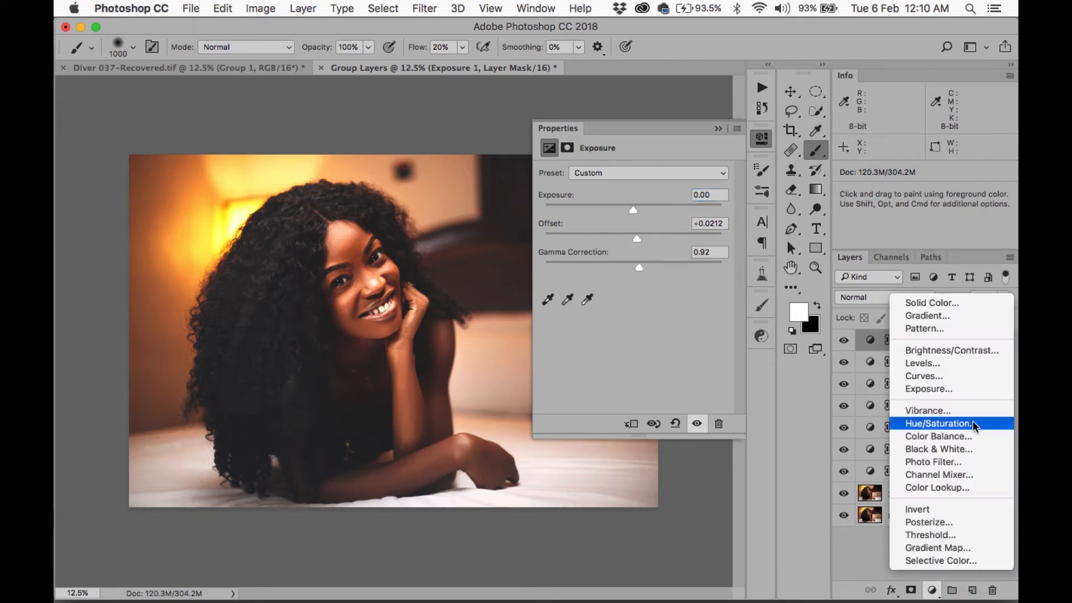
left_click(937, 423)
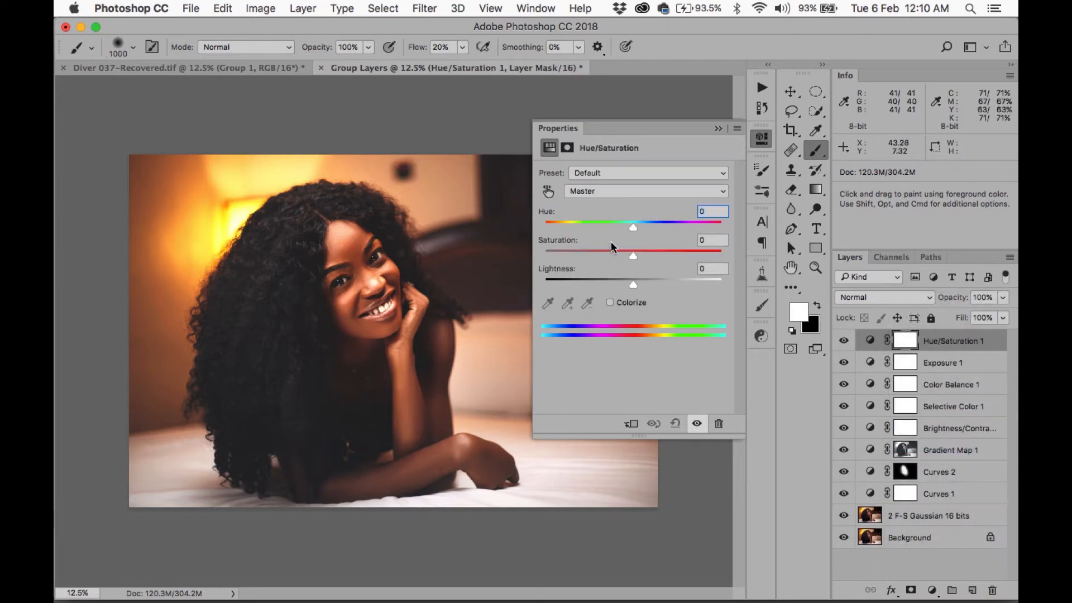
left_click_drag(636, 256, 632, 255)
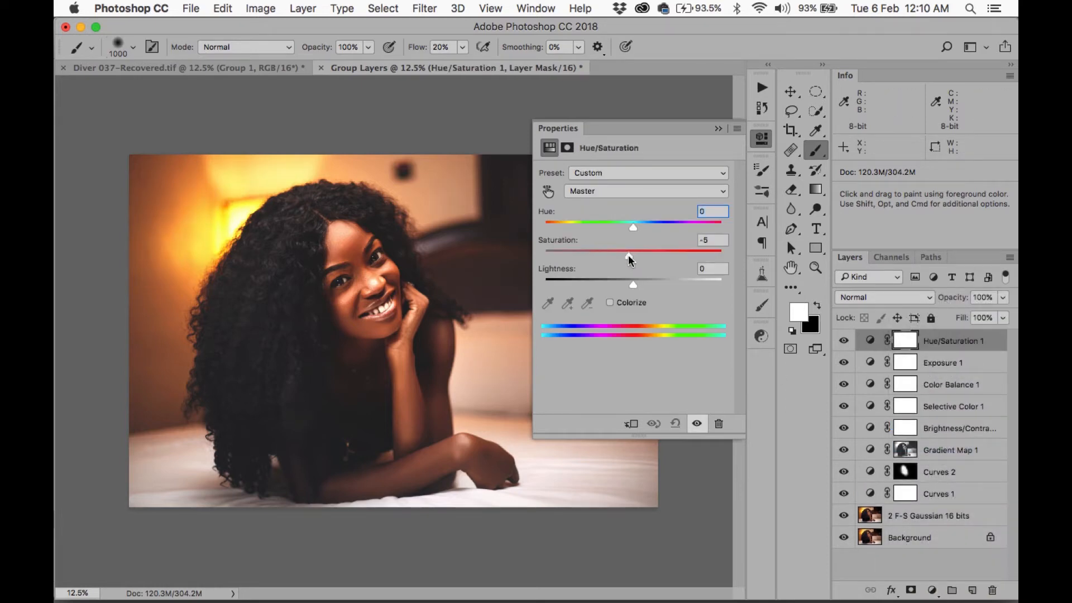
left_click_drag(632, 251, 624, 250)
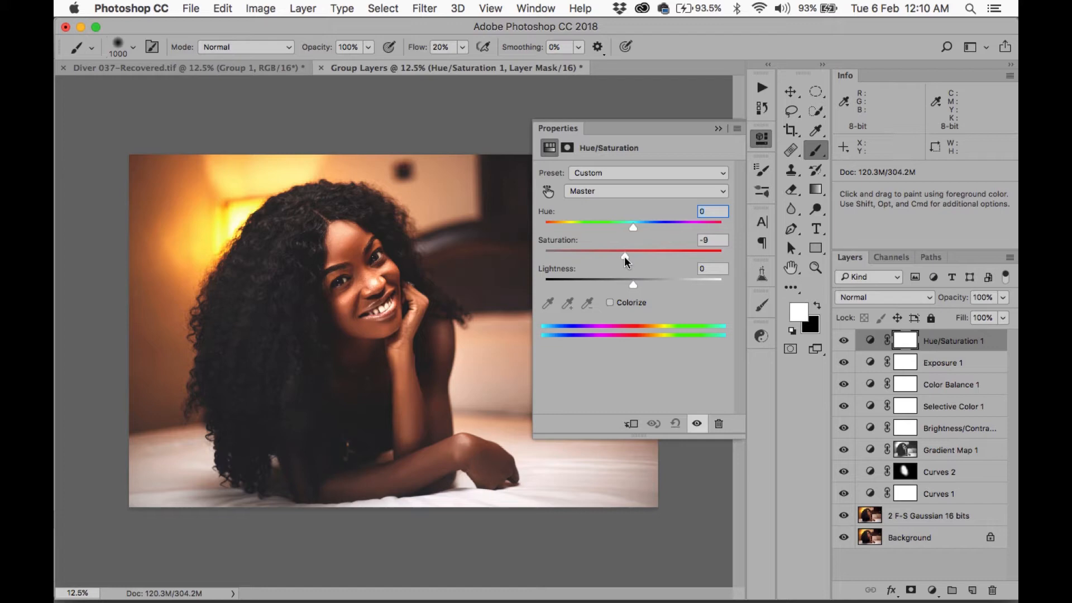
left_click_drag(632, 250, 624, 259)
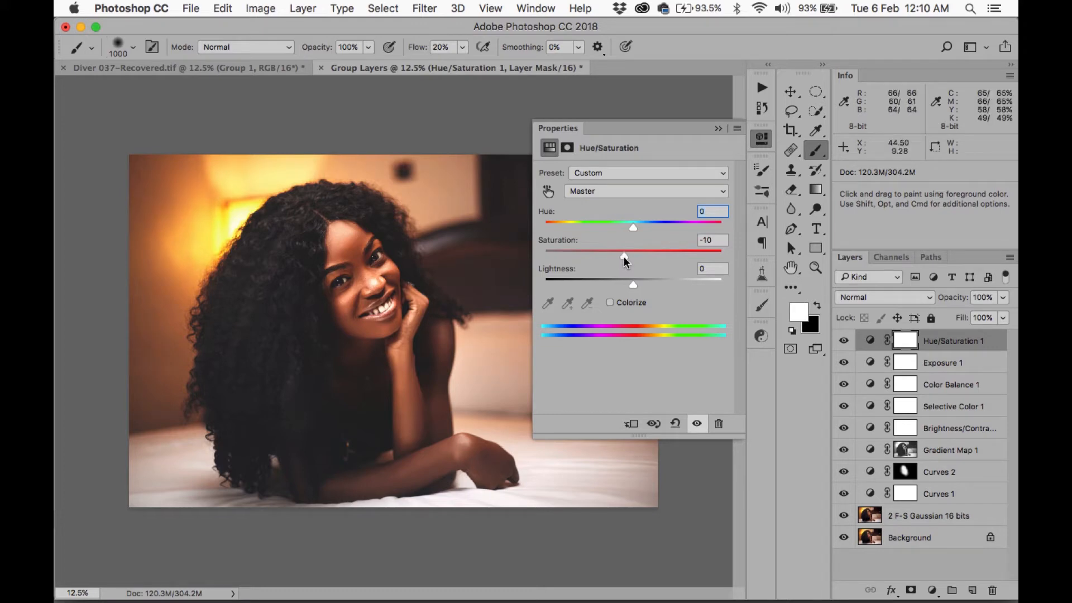
mouse_move(673, 265)
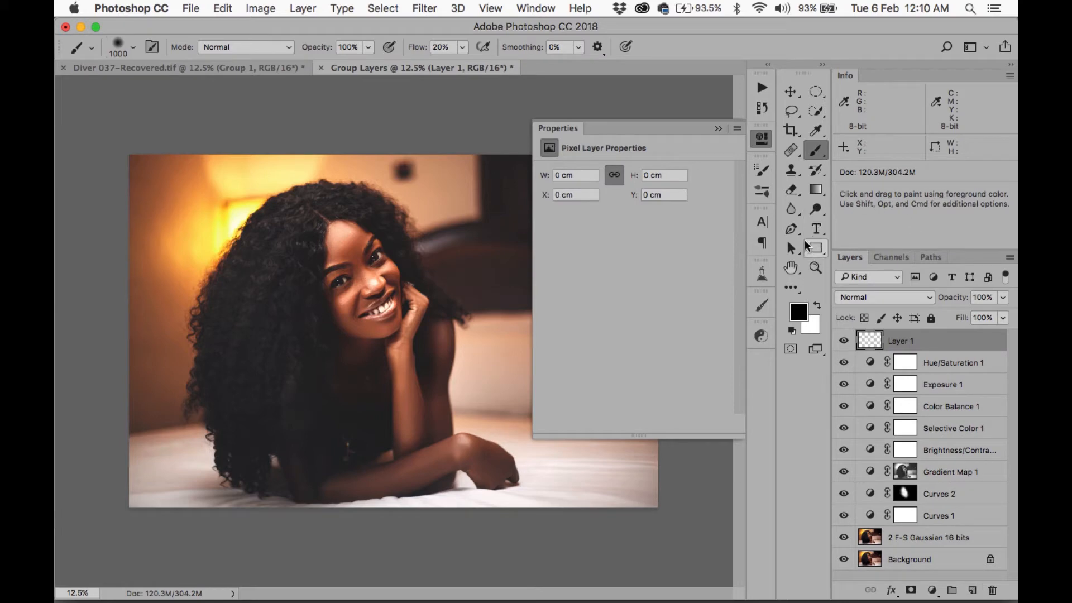
mouse_move(816, 189)
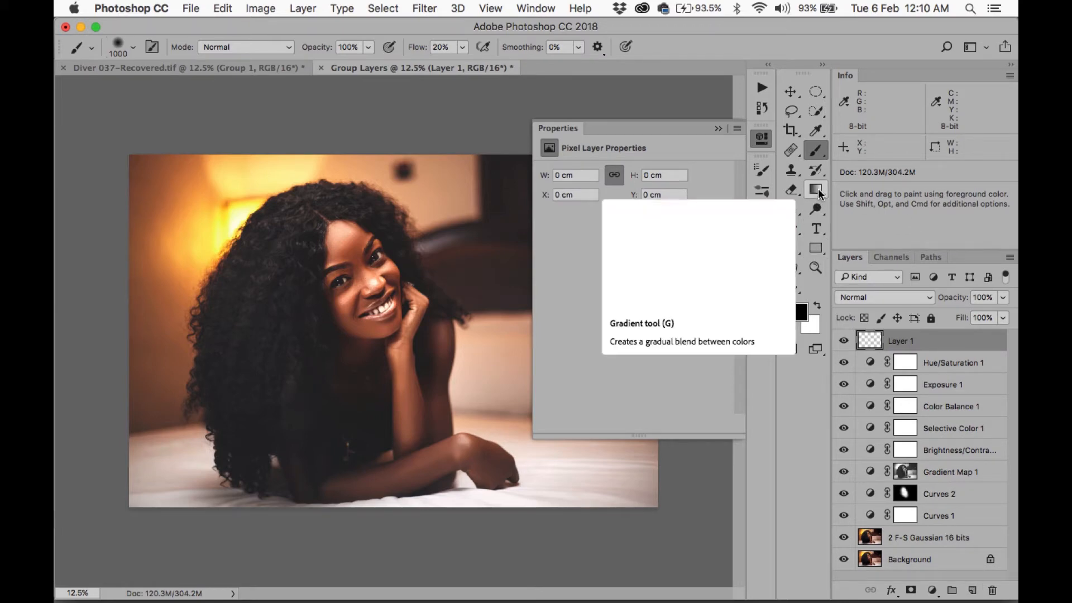
- Load the Gradient tool with the violet-to-orange preset and collapse the Properties panel
left_click(816, 189)
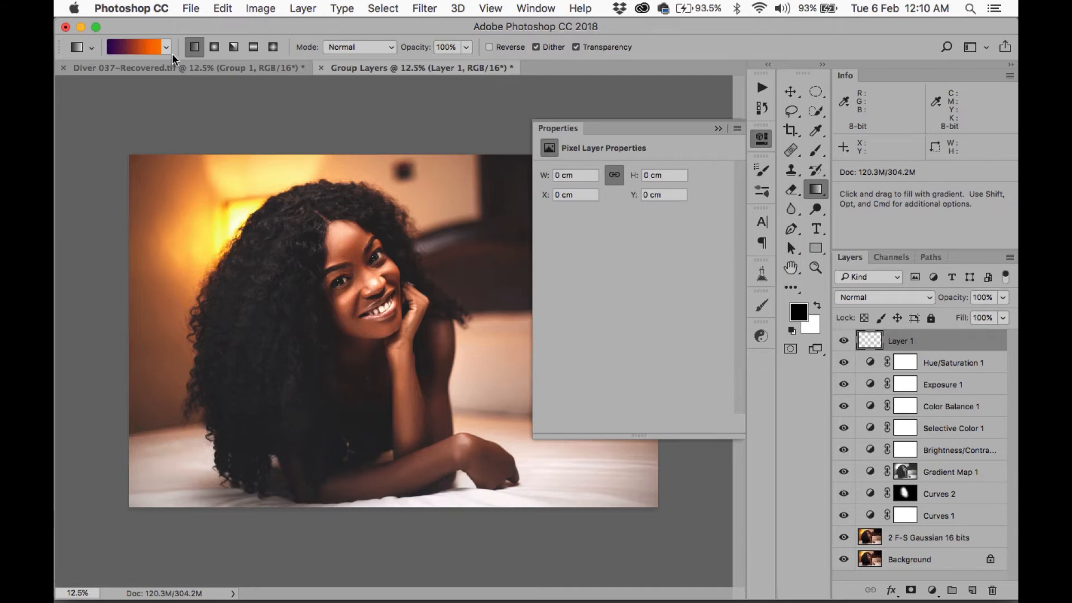
left_click(162, 47)
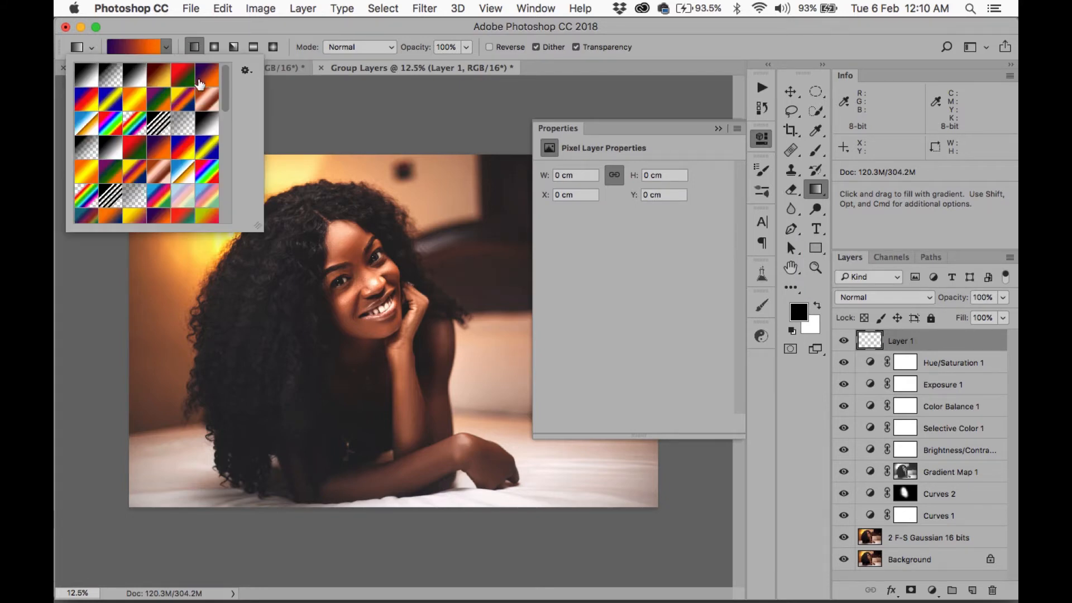
mouse_move(217, 87)
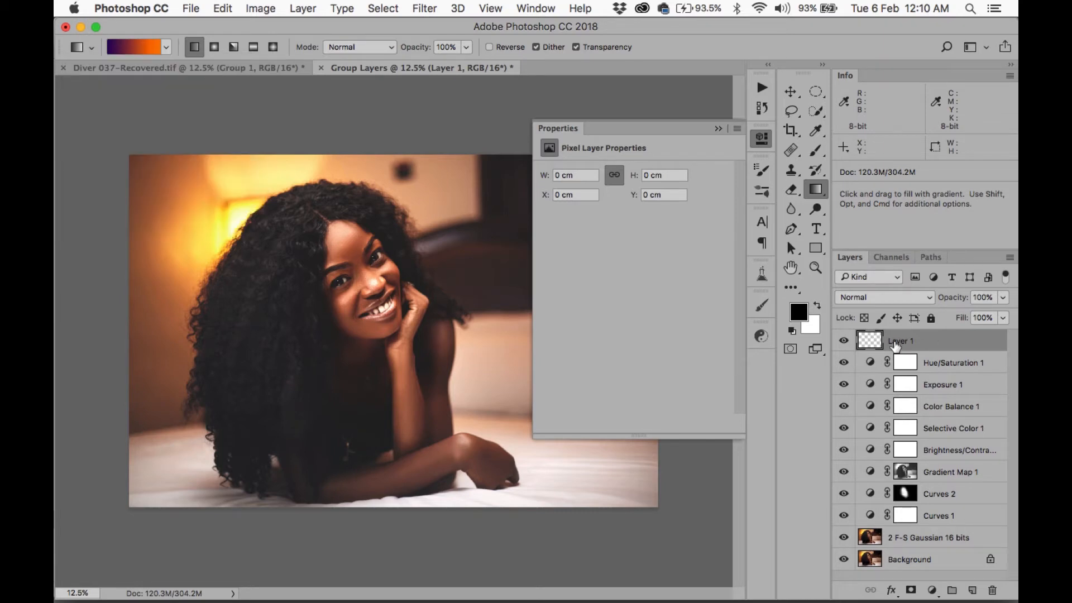
left_click(130, 47)
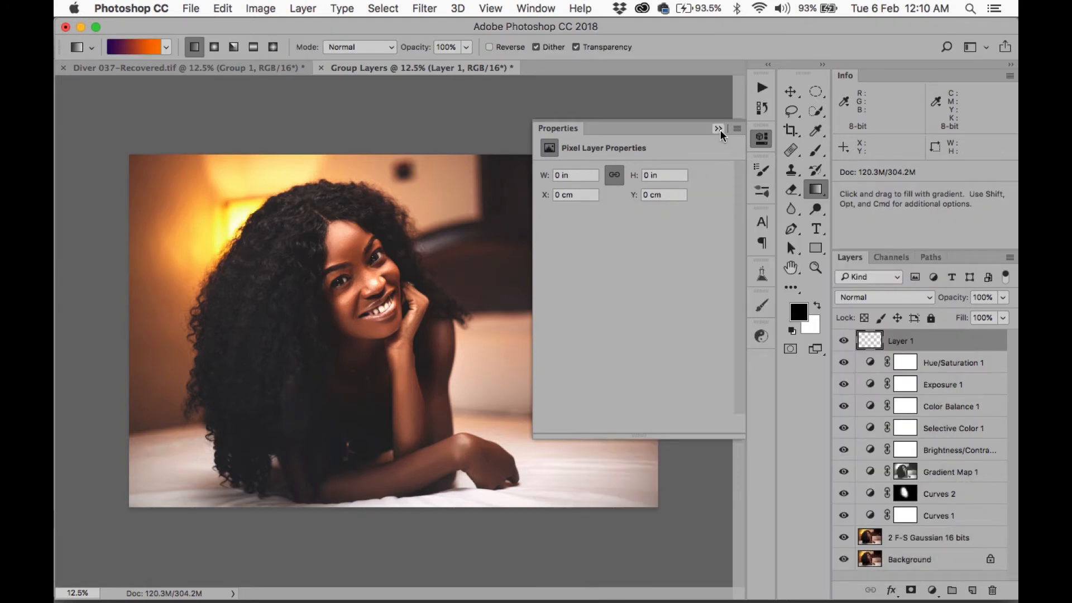
left_click(717, 128)
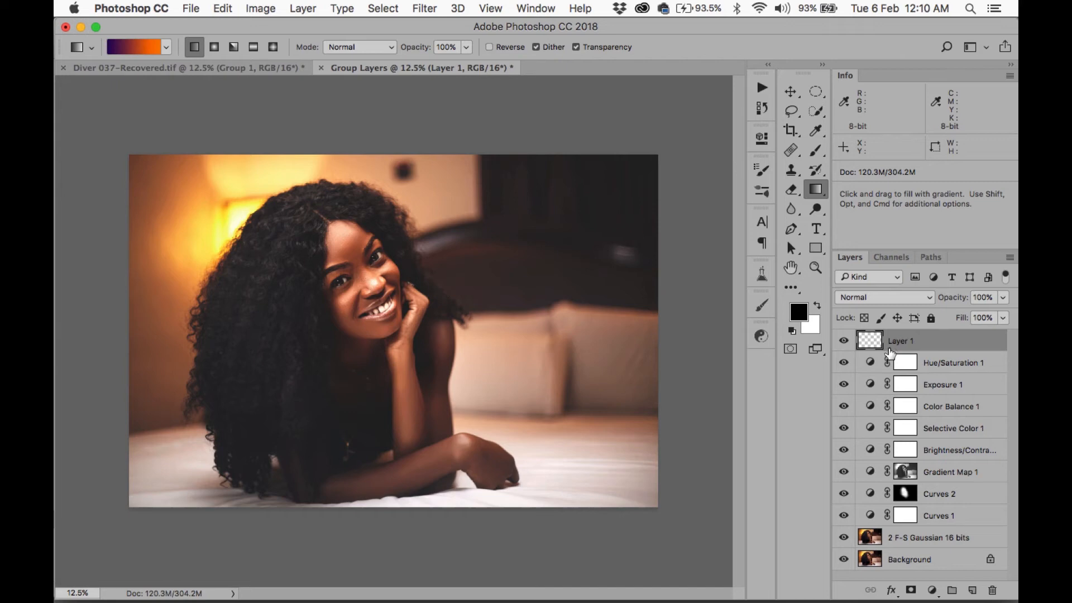
- Rename Layer 1 to 'Grade' and fill it with a horizontal orange-to-violet gradient
double_click(900, 341)
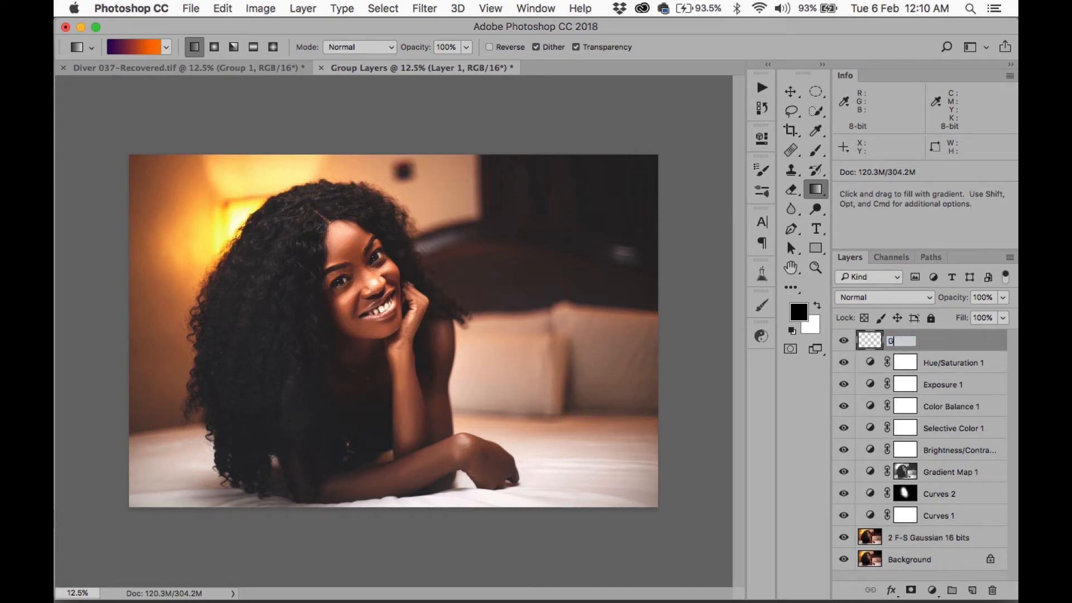
type("Grade")
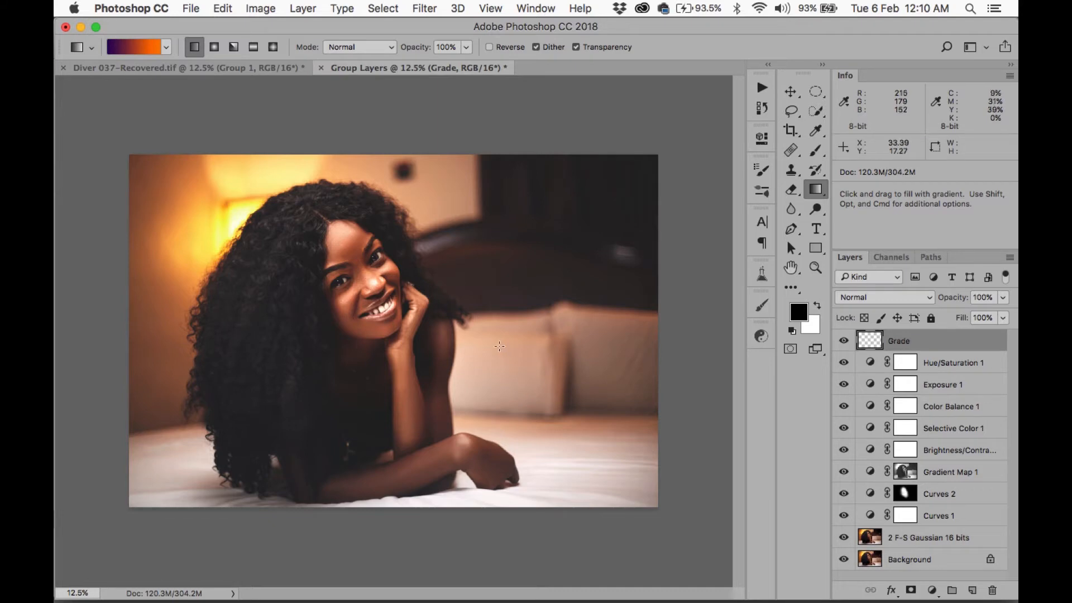
left_click_drag(515, 341, 356, 339)
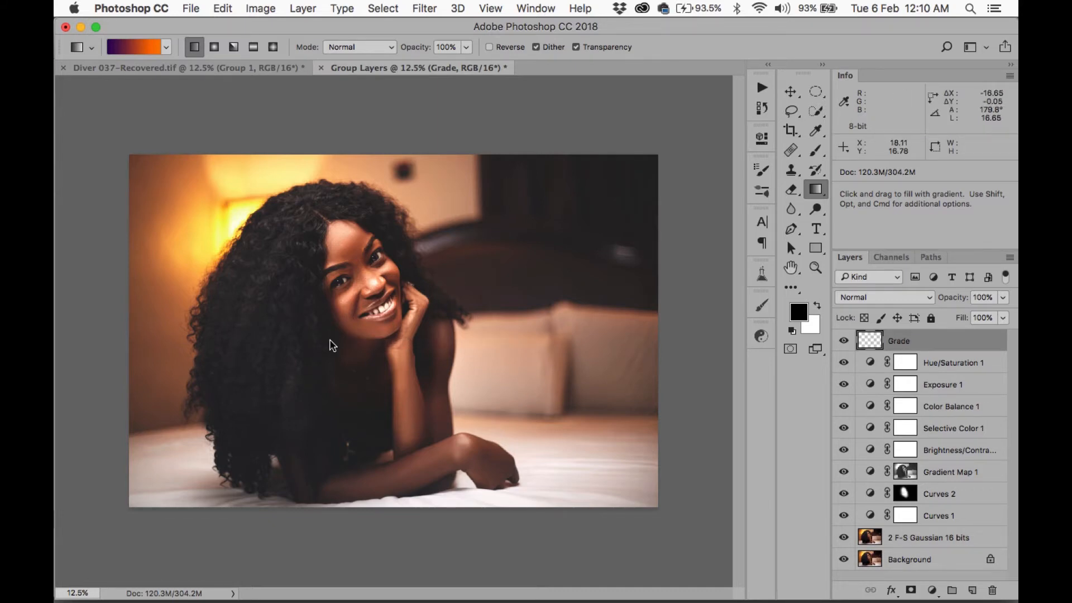
- Blend the Grade layer in Screen mode at 30% opacity and target its layer mask
left_click(882, 297)
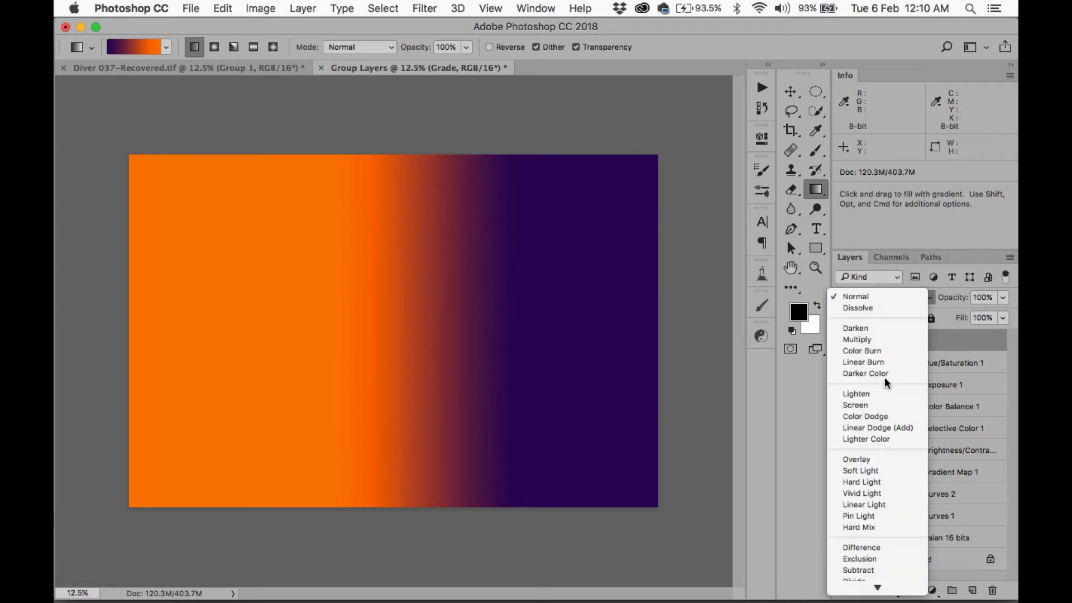
mouse_move(855, 405)
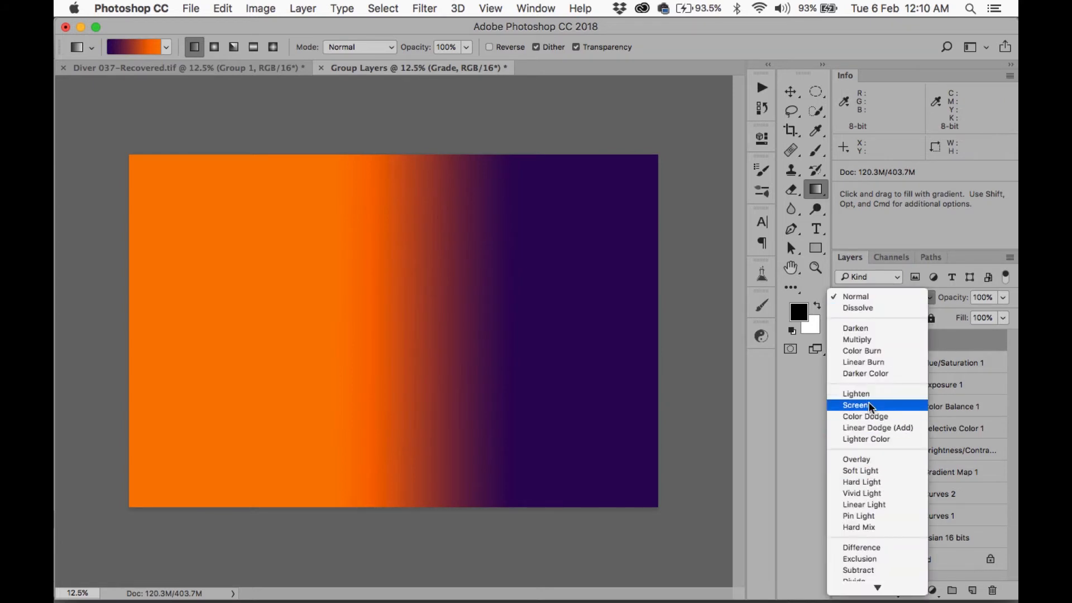
left_click(855, 405)
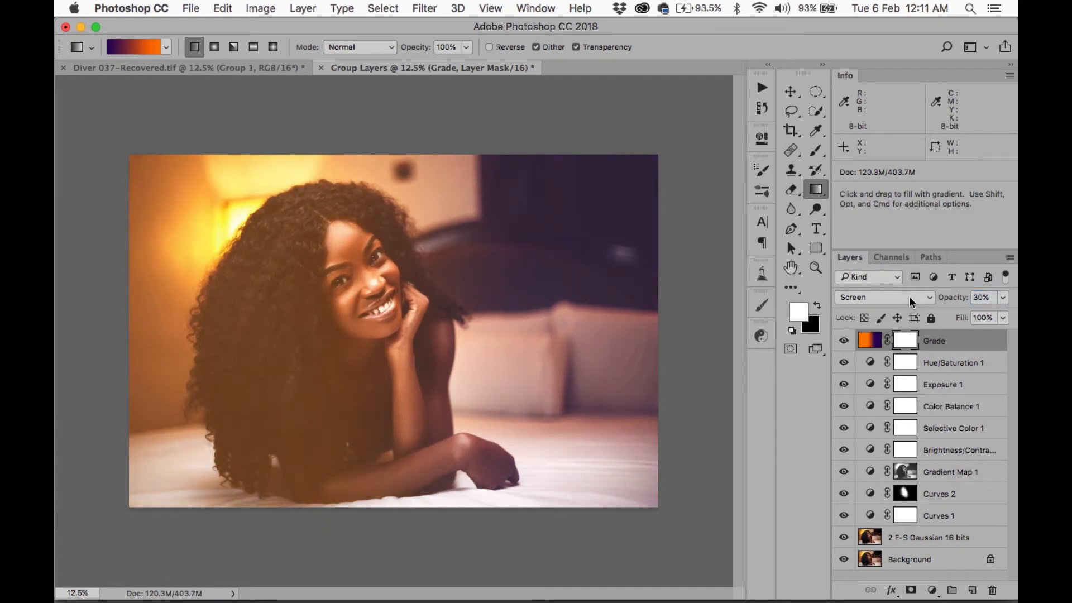
mouse_move(301, 247)
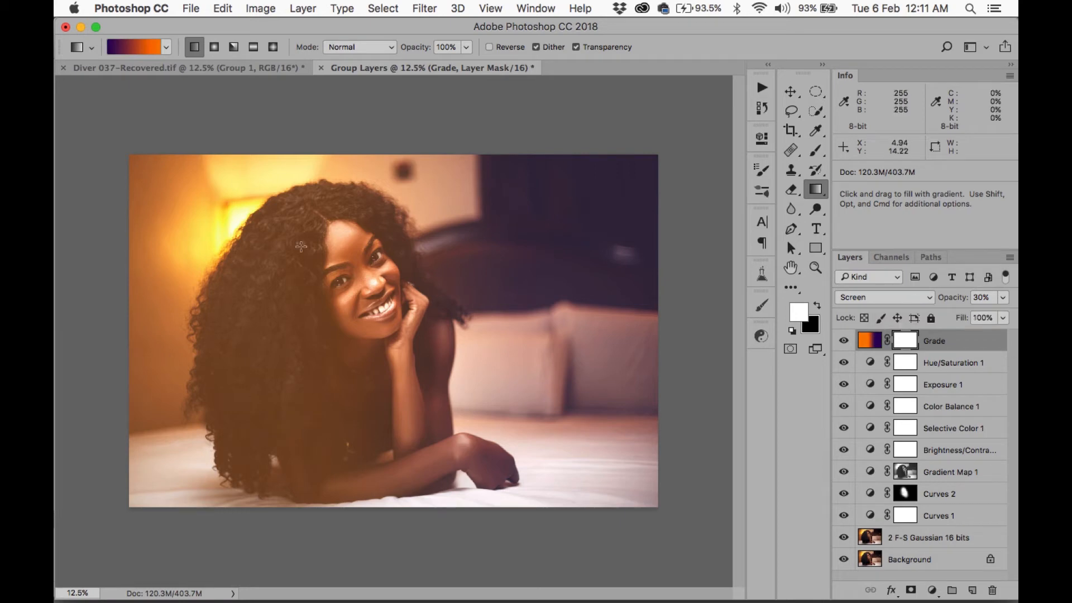
left_click(791, 149)
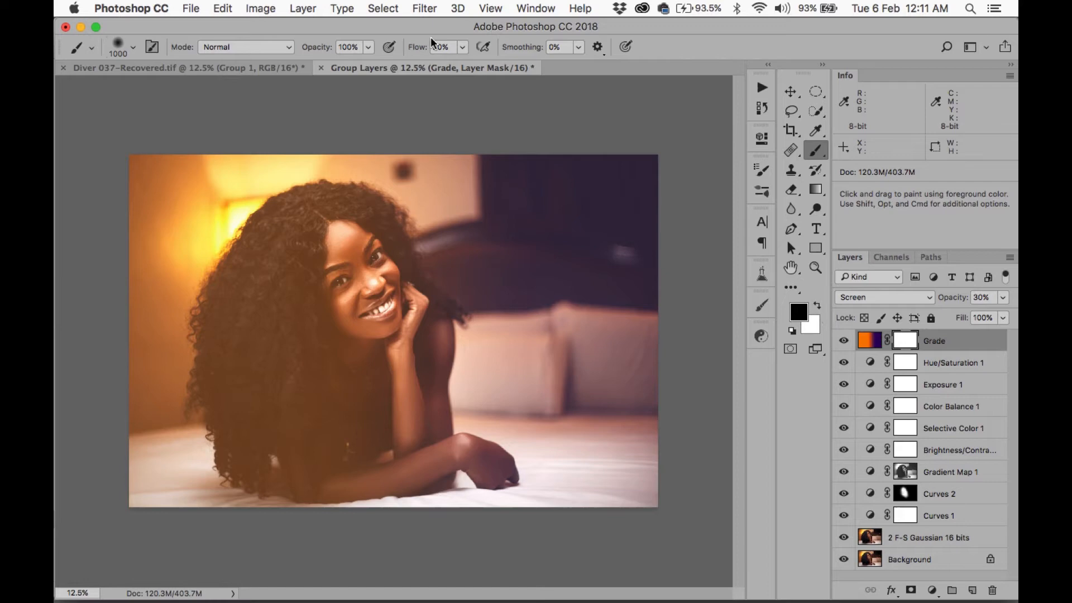
mouse_move(435, 47)
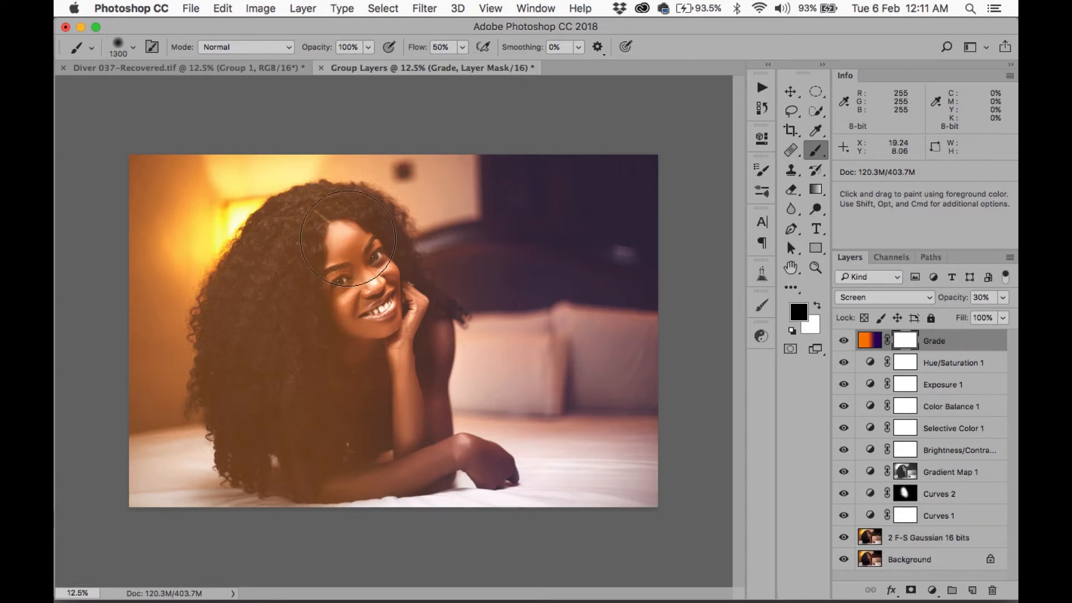
- Mask the grade off her face, chin, hand, chest and forearm, preparing a 2-pixel Gaussian Blur
left_click_drag(348, 239, 417, 348)
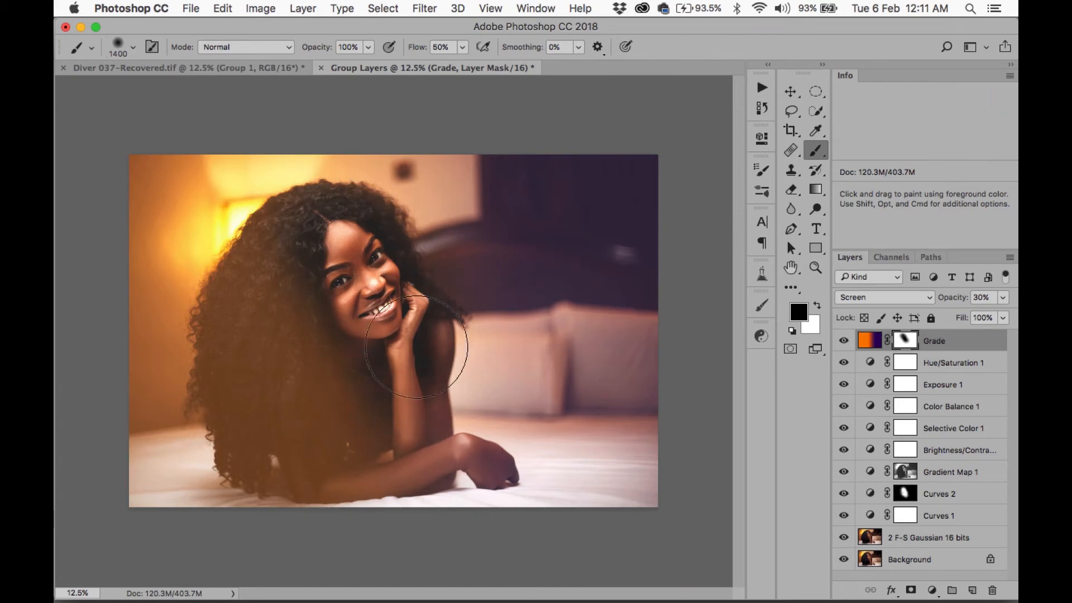
left_click_drag(417, 345, 311, 475)
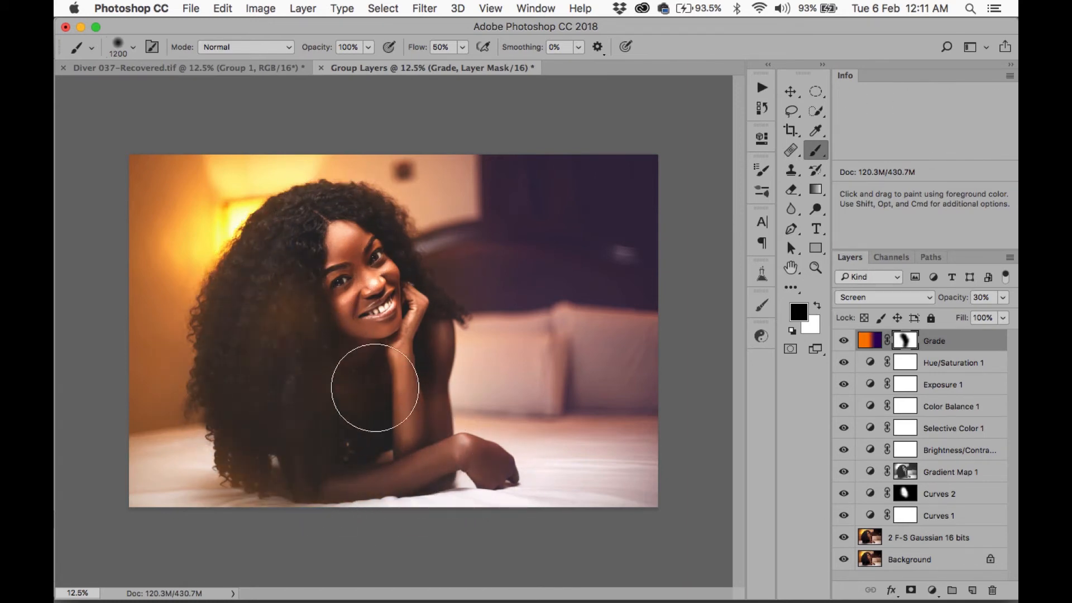
left_click_drag(375, 388, 374, 434)
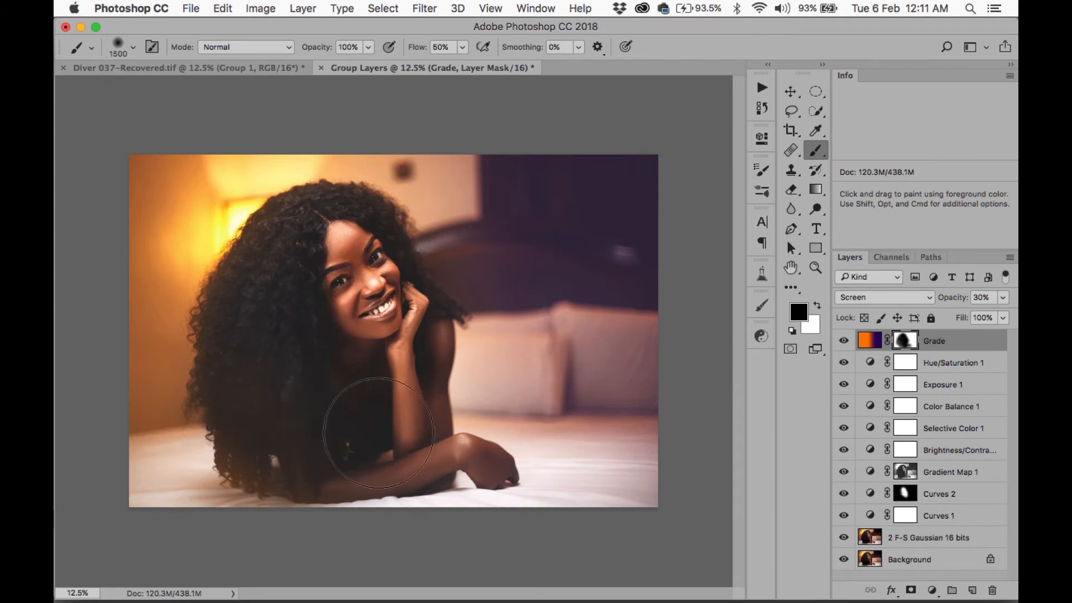
left_click_drag(380, 434, 287, 441)
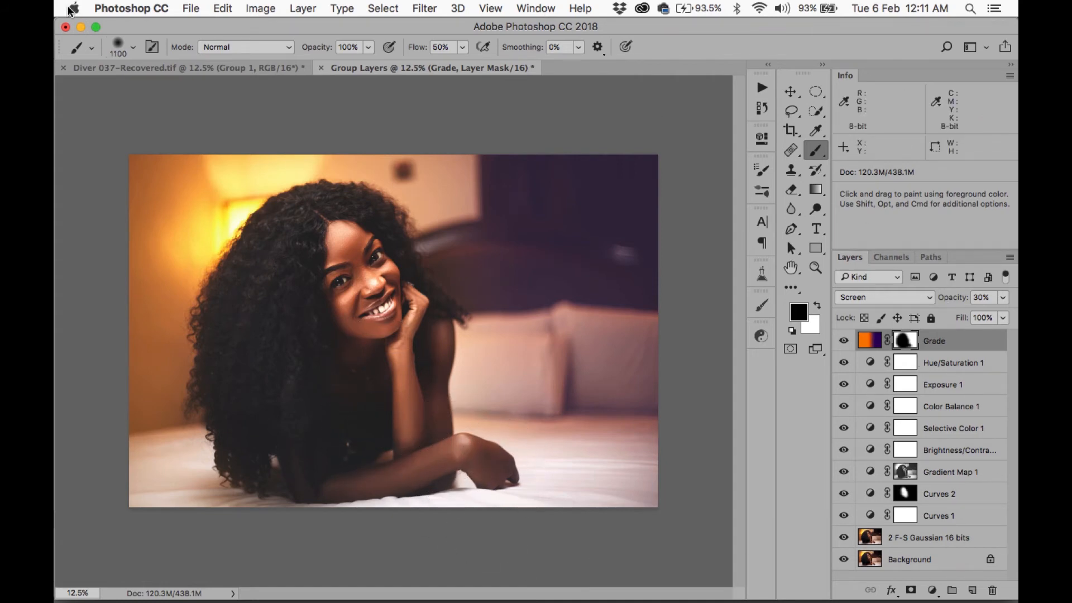
left_click(423, 8)
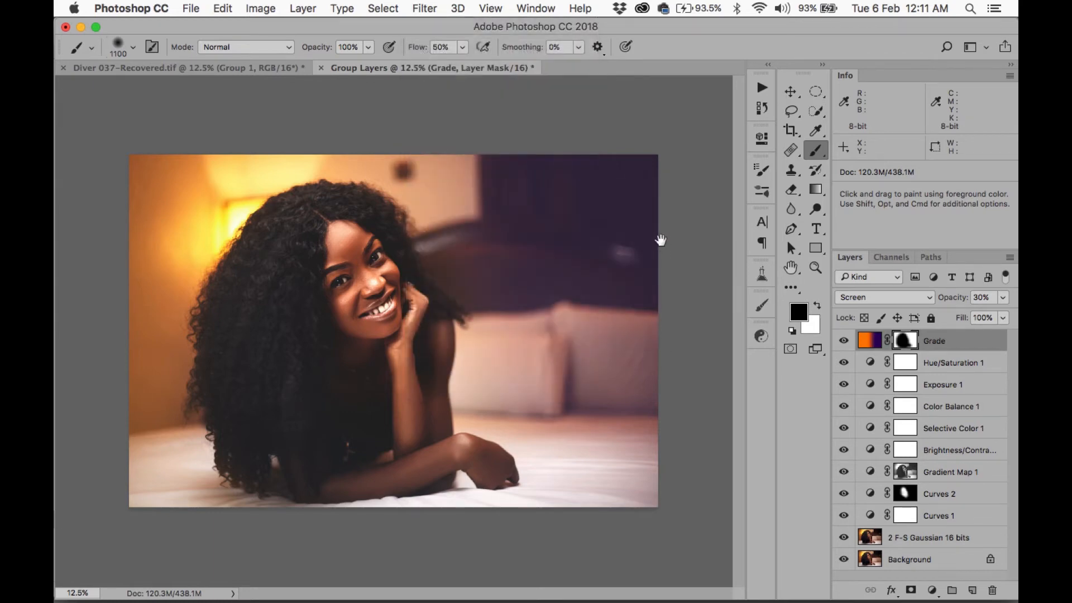
left_click(423, 9)
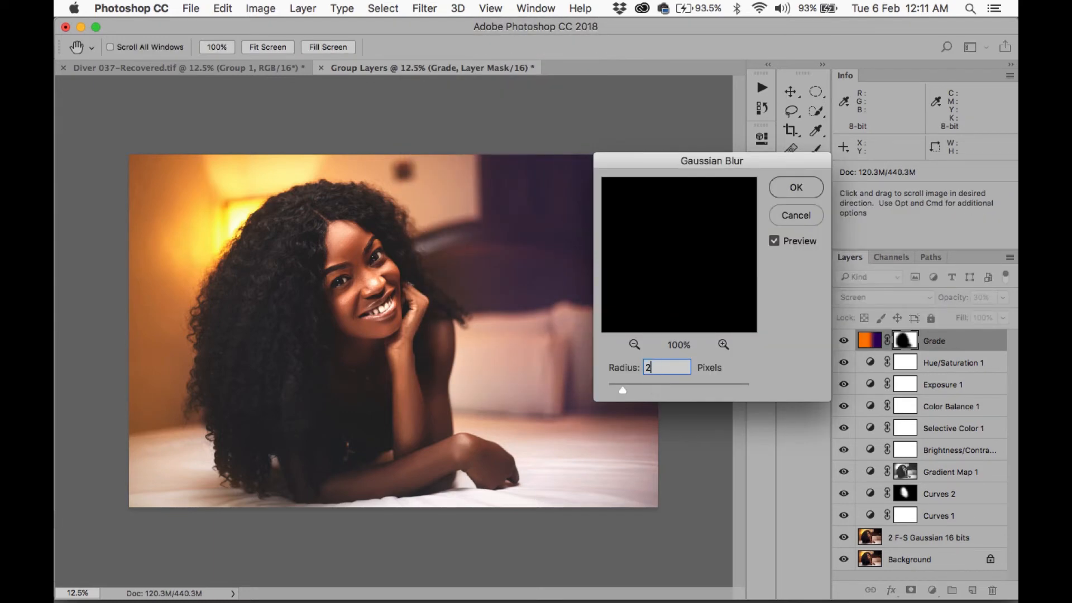
- Apply the 2-pixel Gaussian Blur to the Grade mask and stamp visible layers into Layer 1
left_click(795, 187)
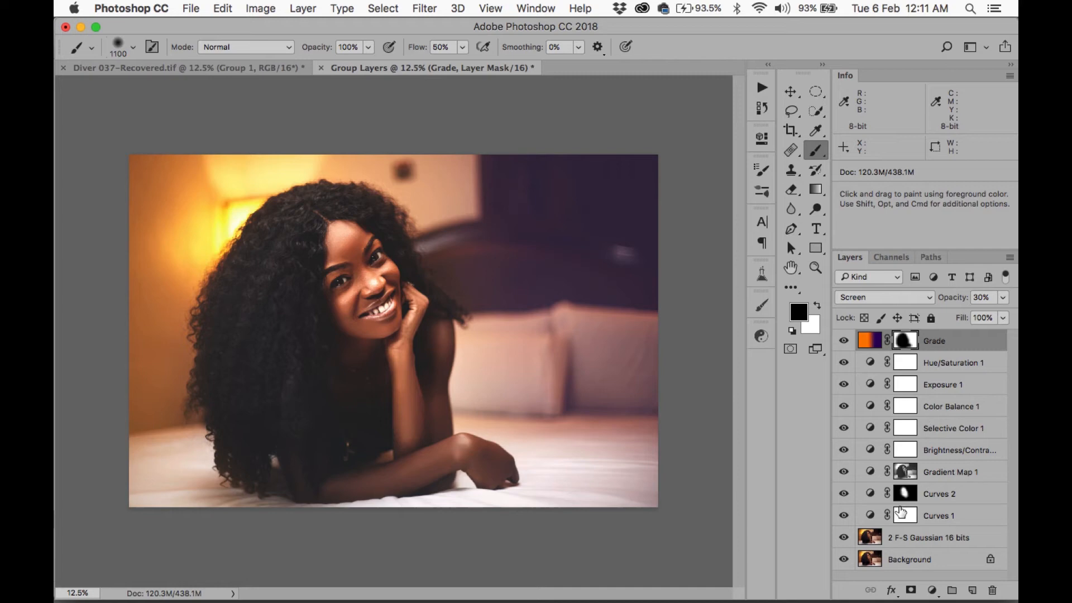
left_click(843, 539)
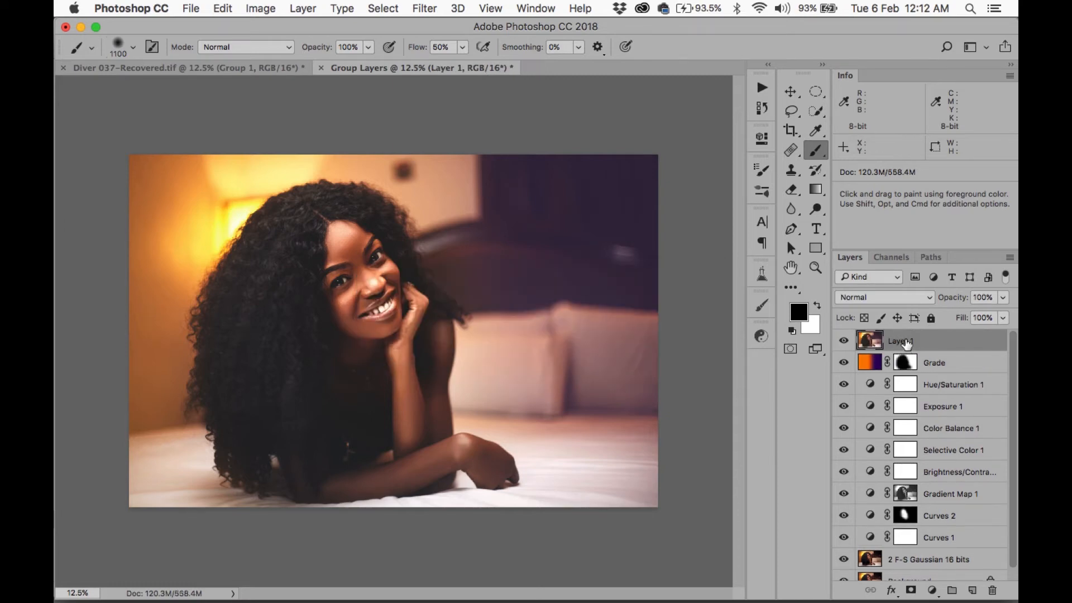
- Open the Filter menu to send merged Layer 1 to Nik Collection's Color Efex Pro 4
left_click(424, 8)
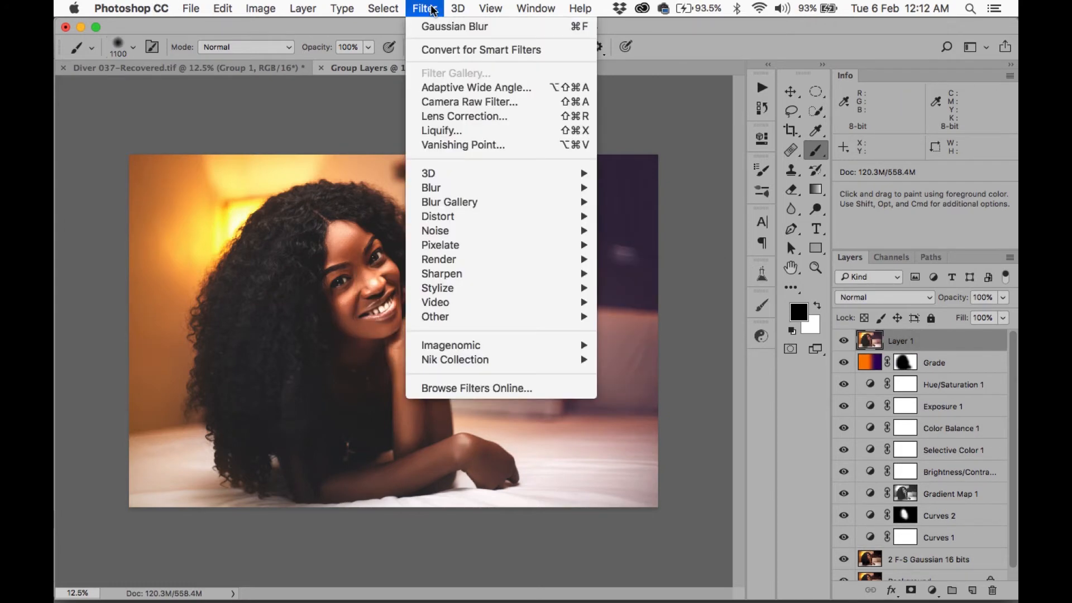
mouse_move(454, 359)
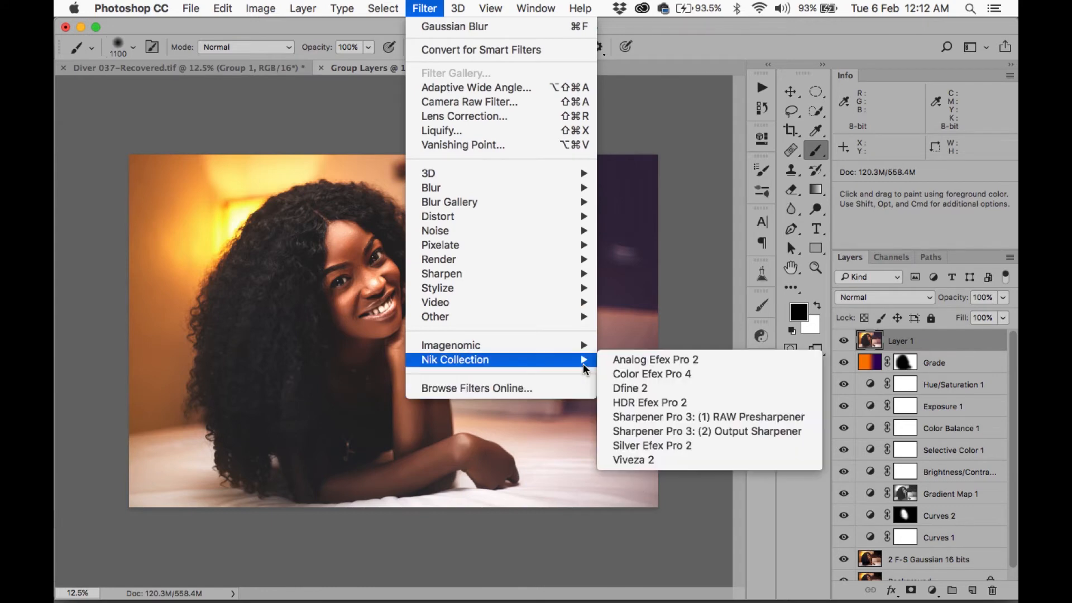
mouse_move(651, 374)
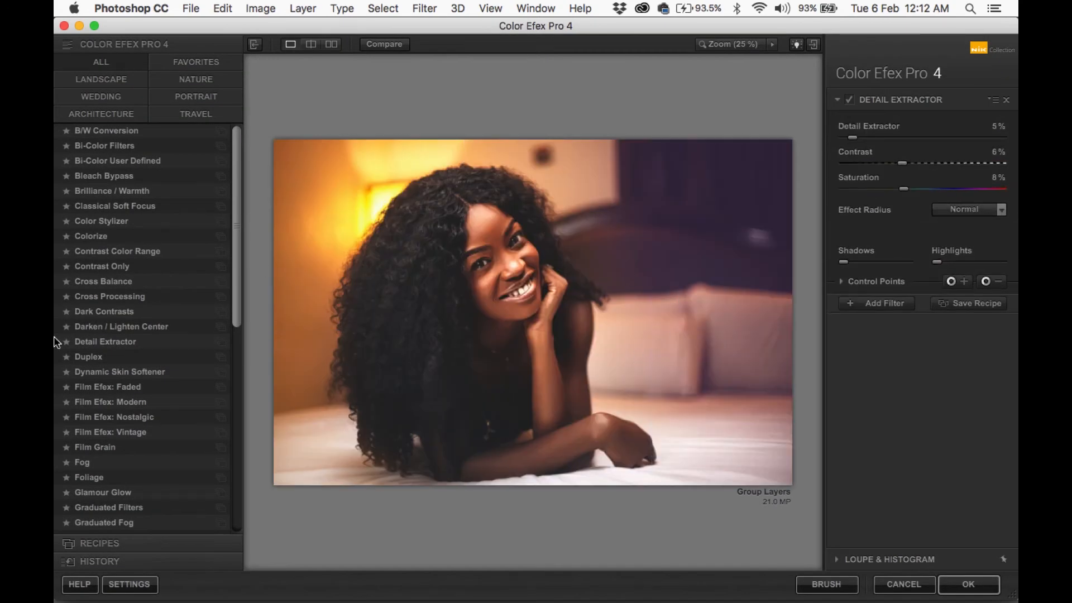
mouse_move(986, 134)
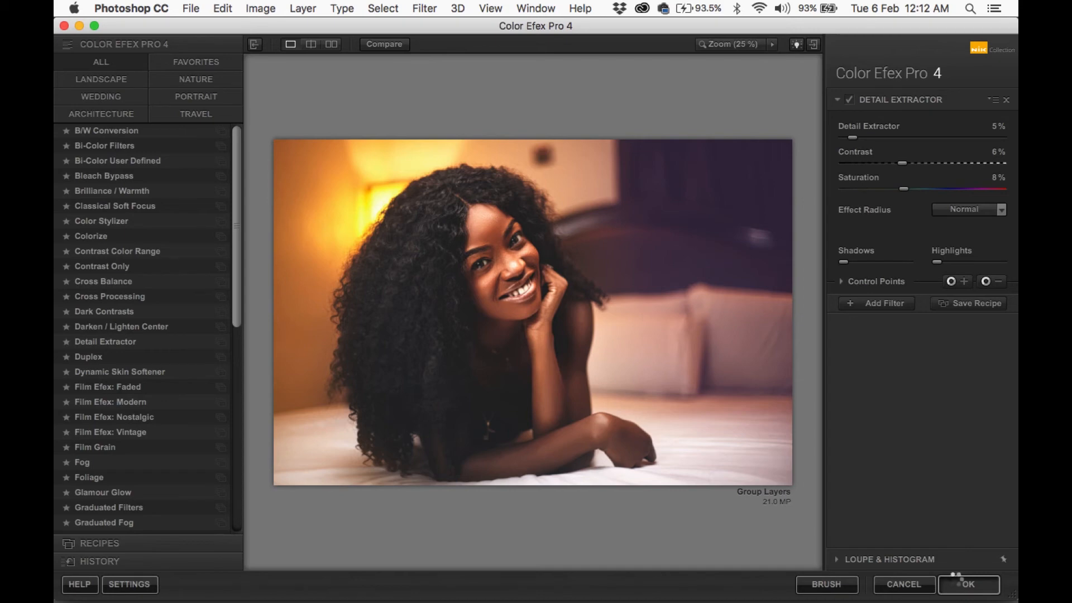
- Apply Detail Extractor at 5% detail, 6% contrast and 8% saturation, returning to Photoshop
left_click(968, 585)
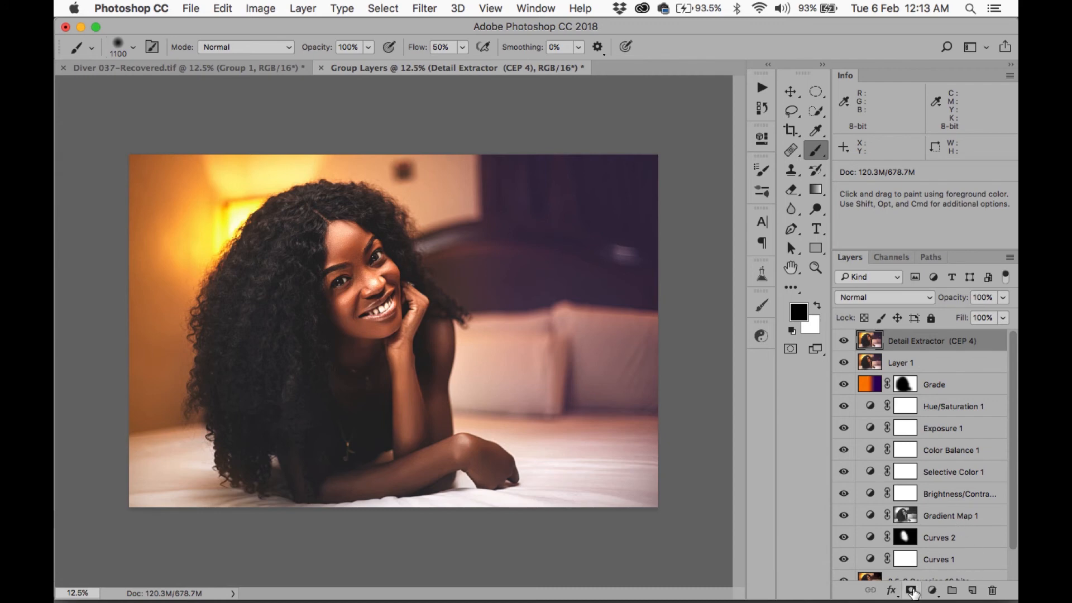
- Black-mask the Detail Extractor layer and paint its detail back over her face, cheek and eyes
left_click(911, 590)
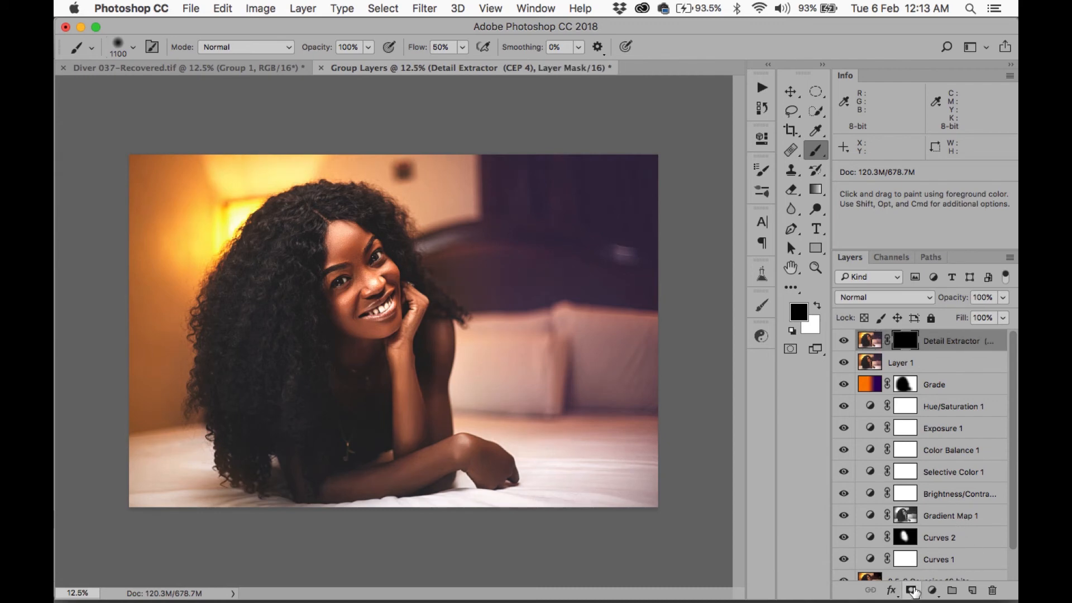
mouse_move(392, 295)
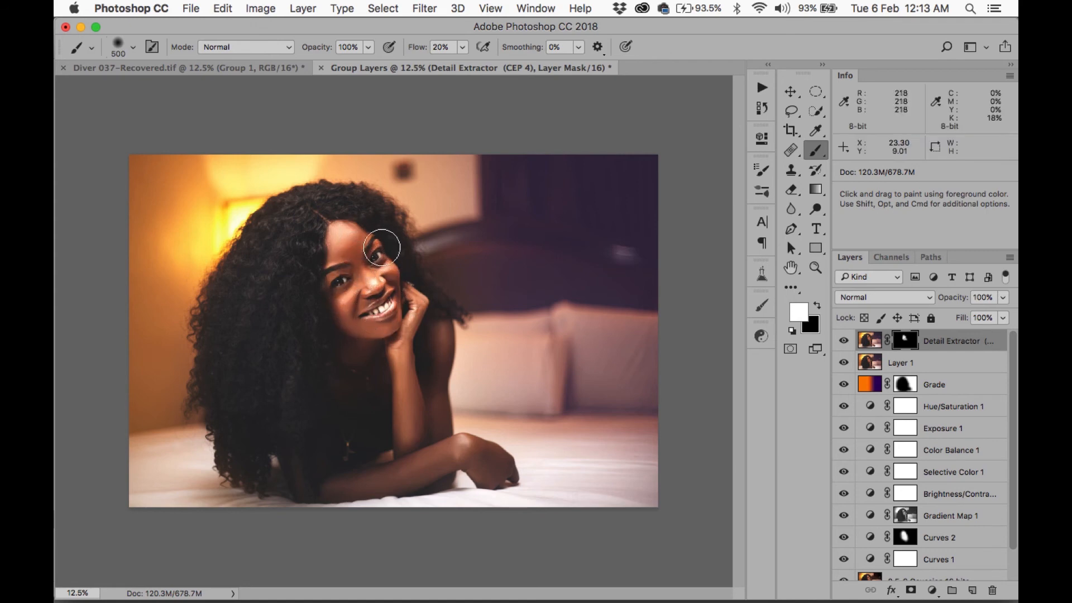
left_click_drag(382, 248, 384, 323)
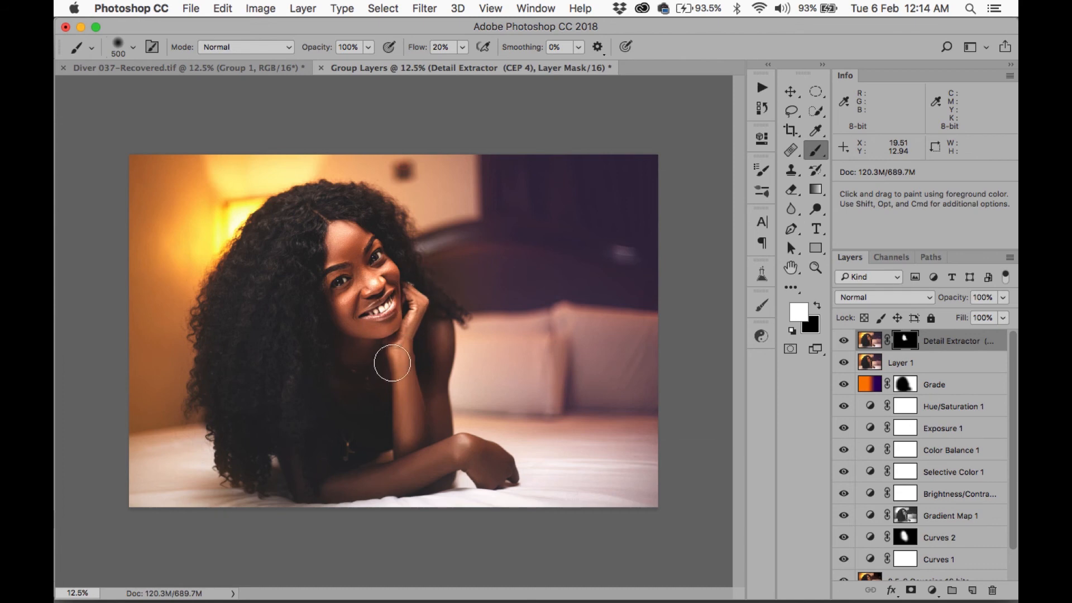
mouse_move(335, 478)
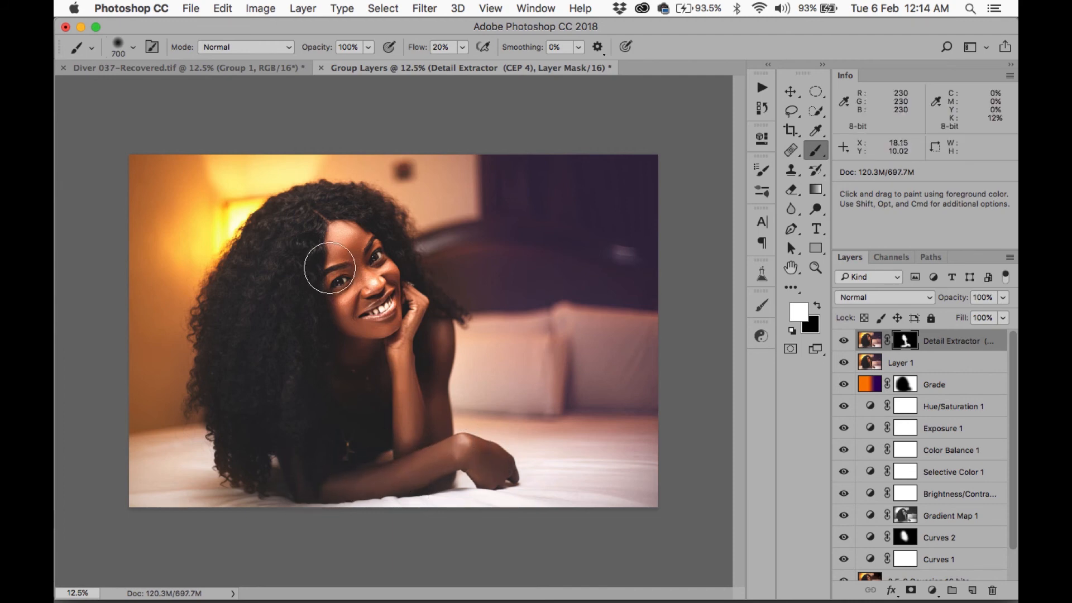
left_click_drag(332, 269, 365, 246)
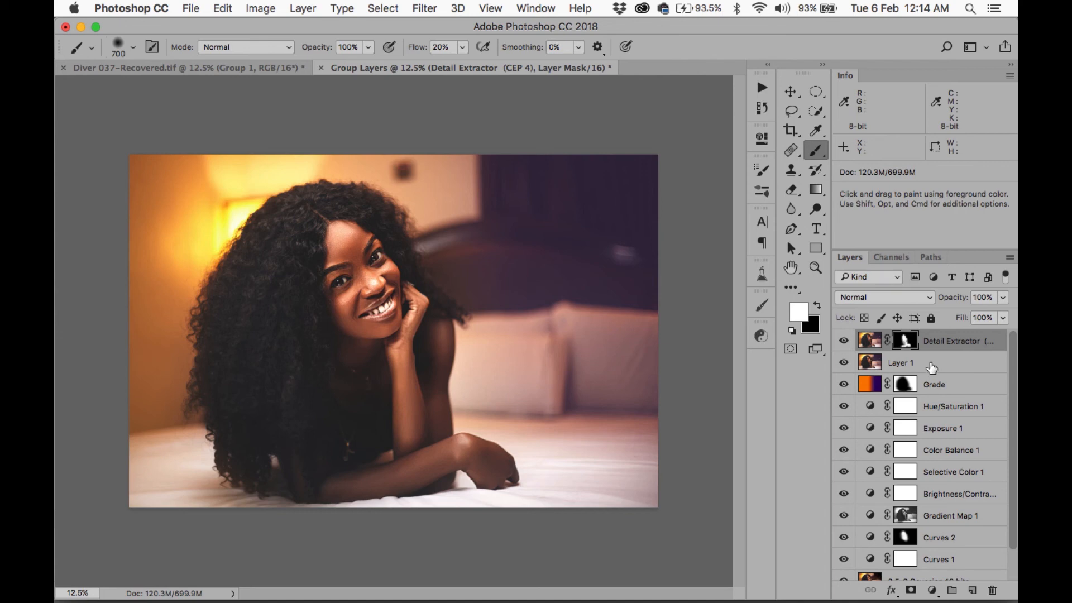
left_click(901, 362)
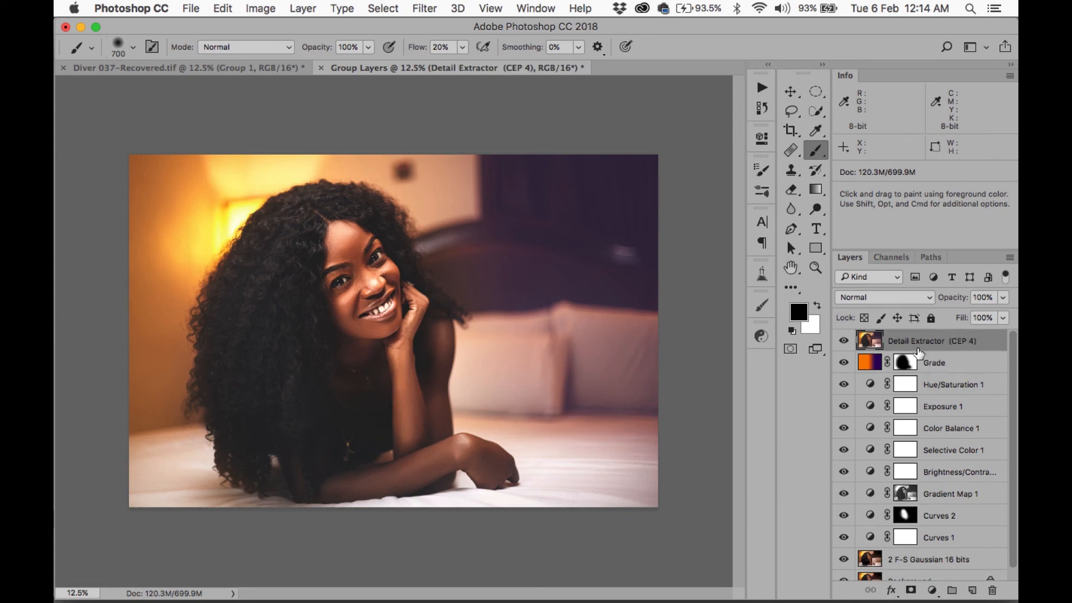
- Add the Grain group at 80% opacity and hide the Actions panel
left_click(761, 88)
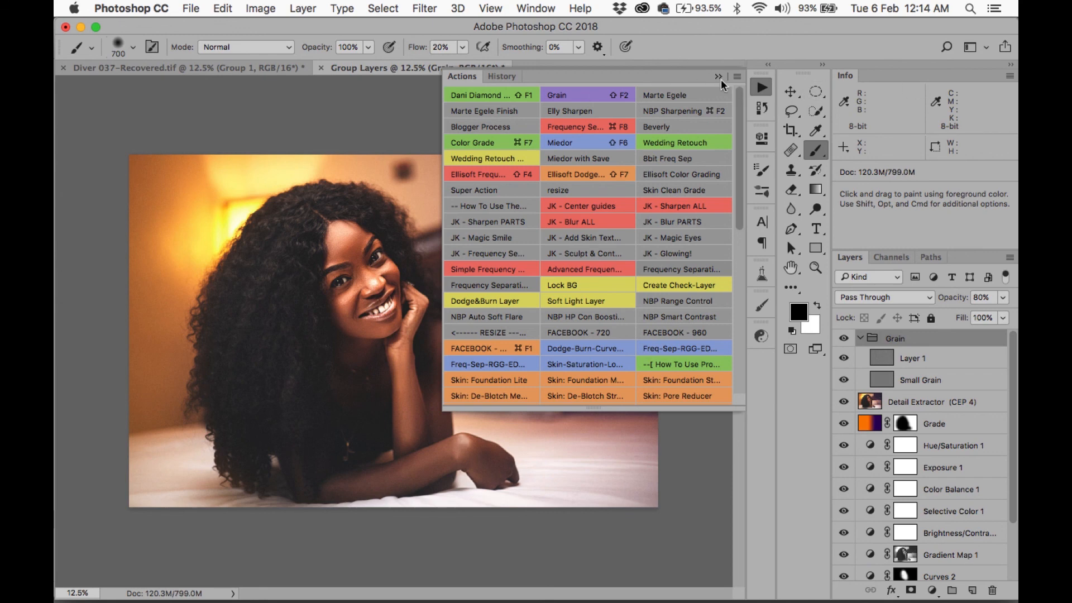
left_click(719, 77)
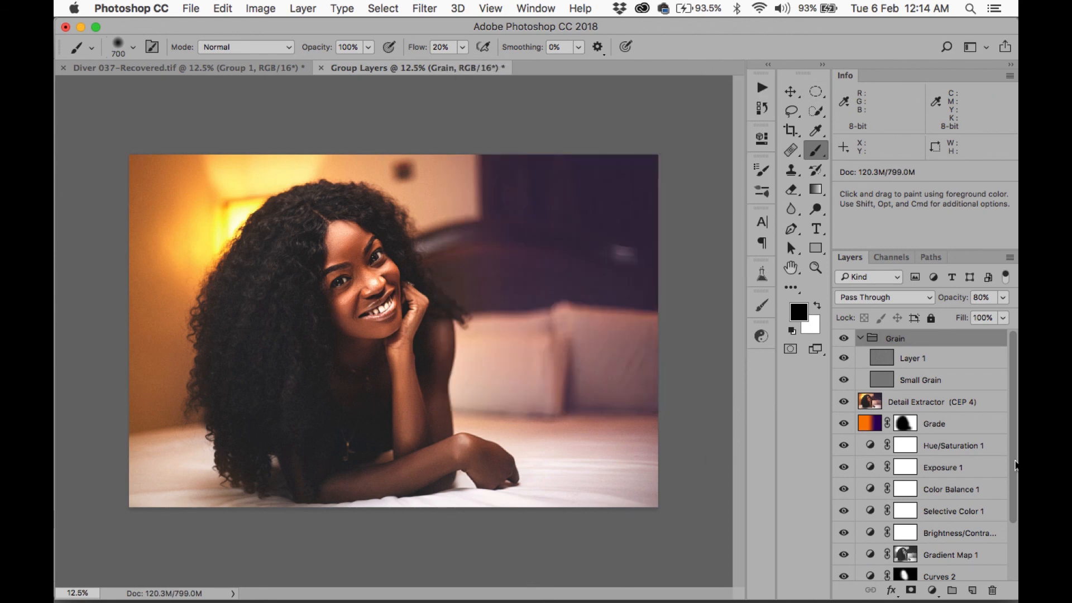
mouse_move(974, 396)
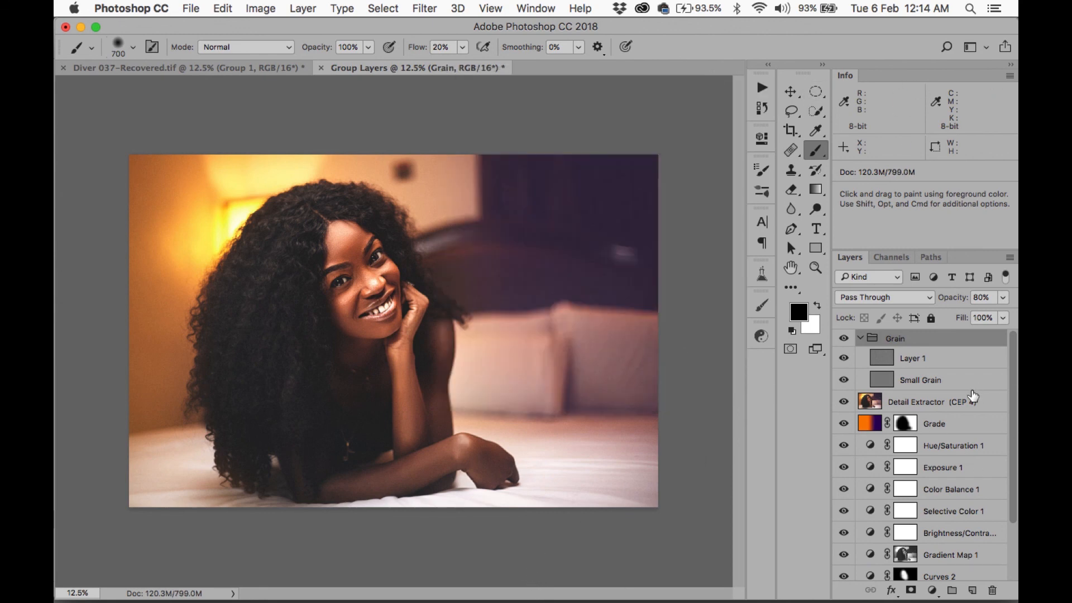
scroll("down", 3)
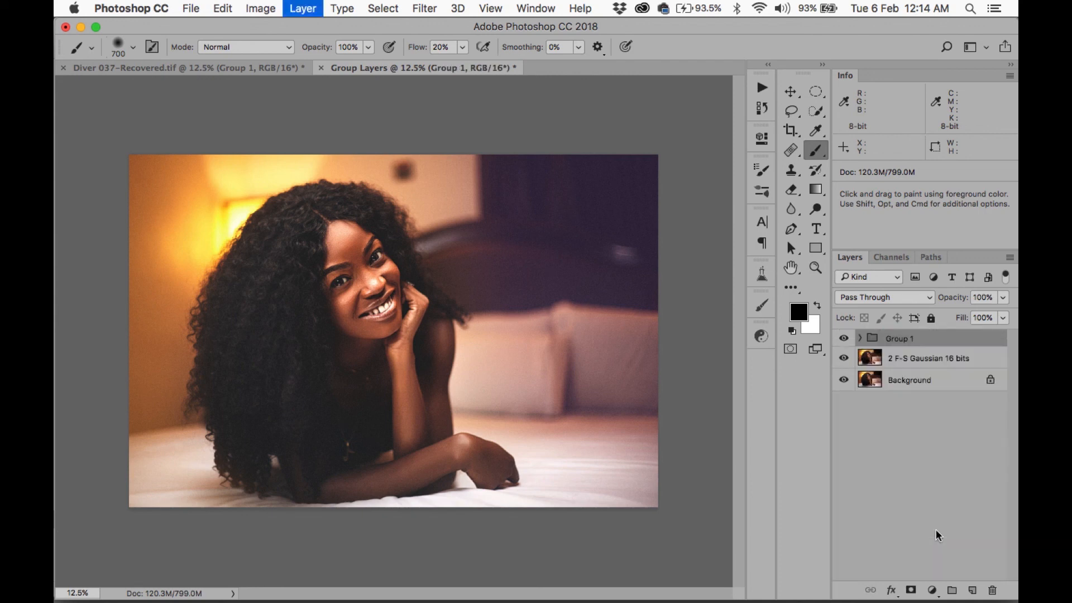
- Toggle Group 1's visibility repeatedly to compare the original and graded portrait
left_click(843, 338)
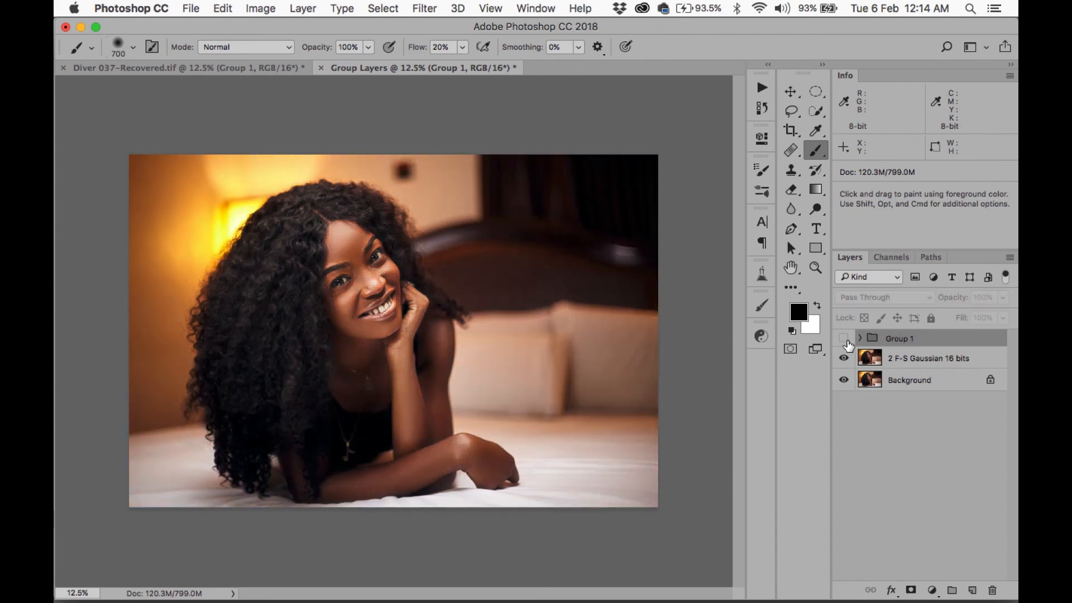
left_click(843, 337)
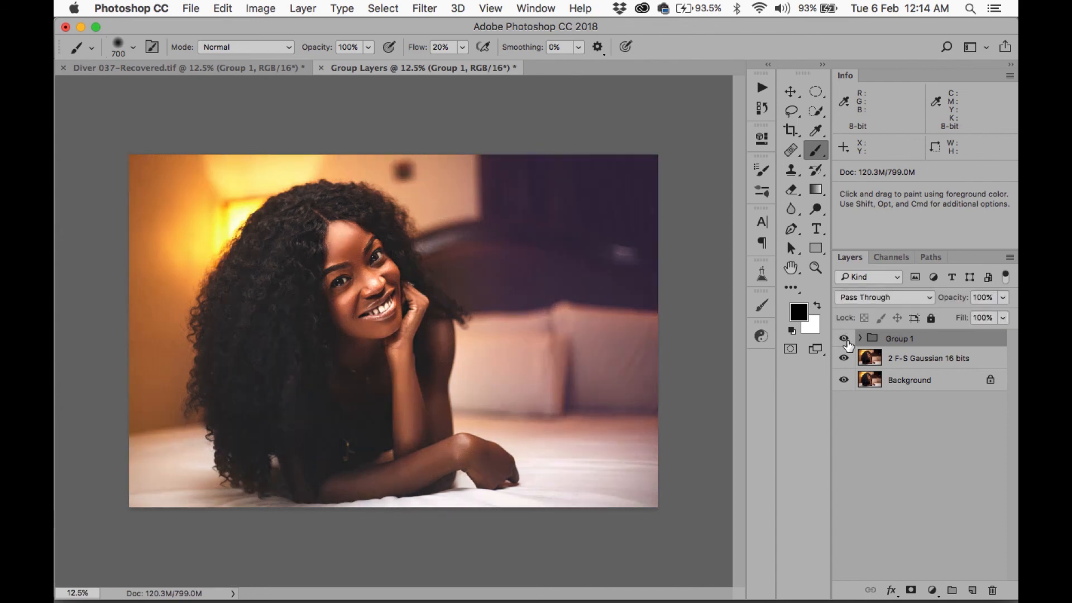
left_click(844, 338)
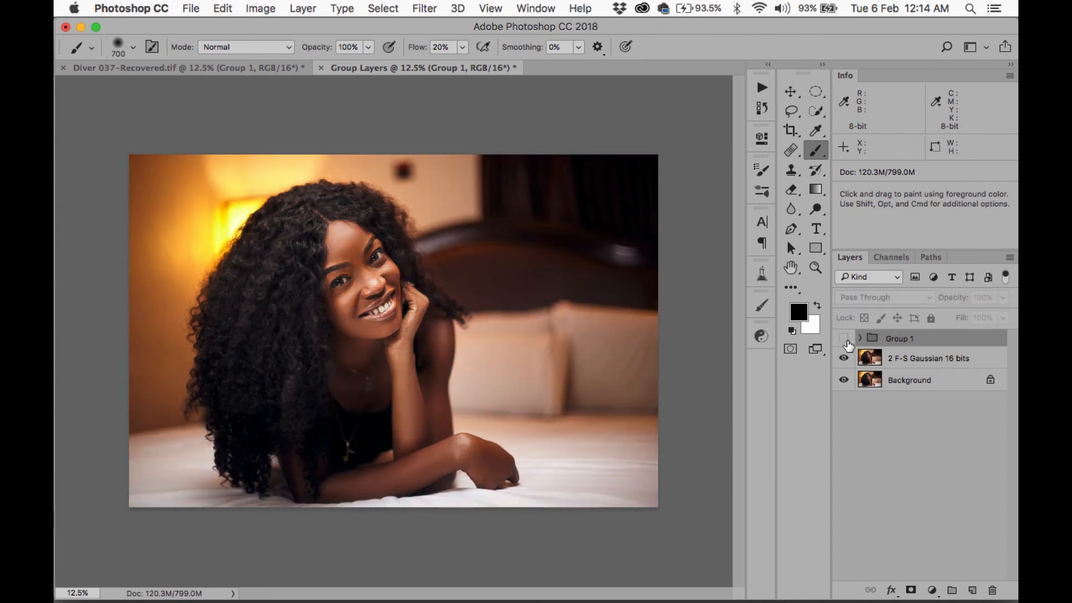
left_click(843, 338)
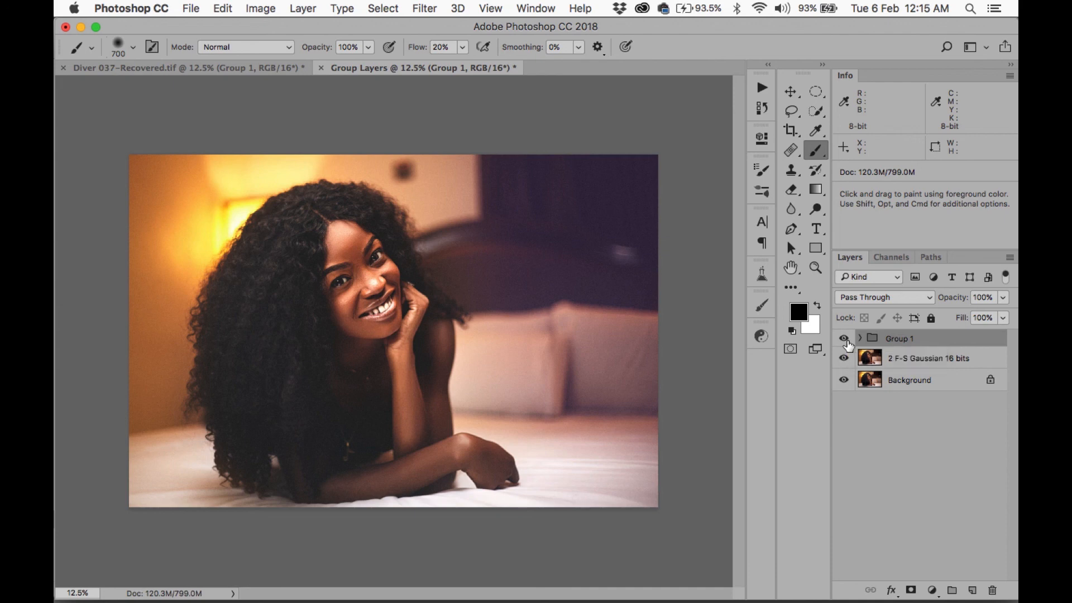
left_click(843, 338)
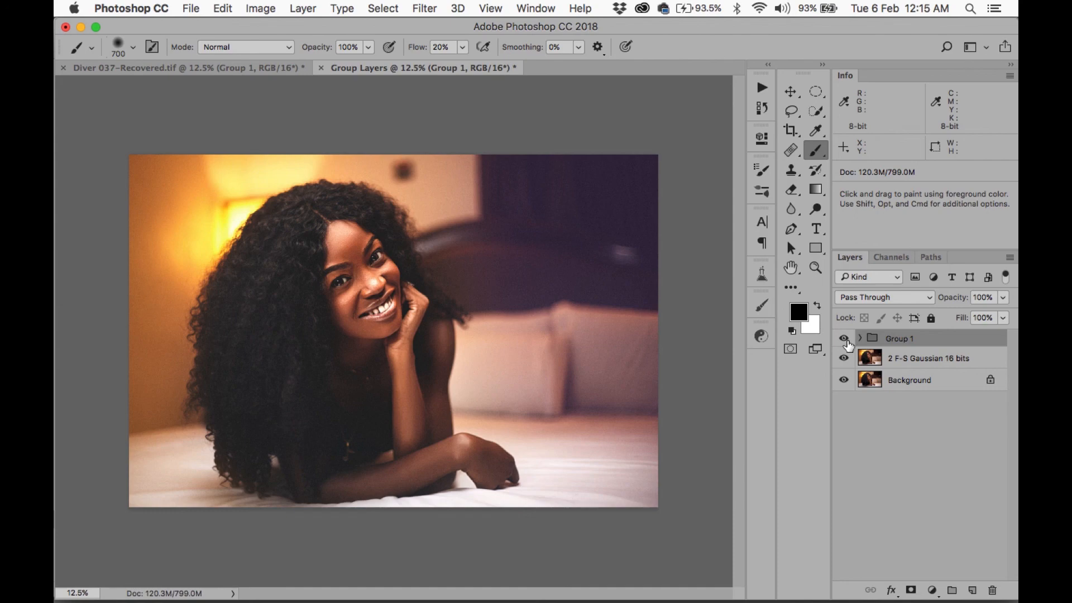